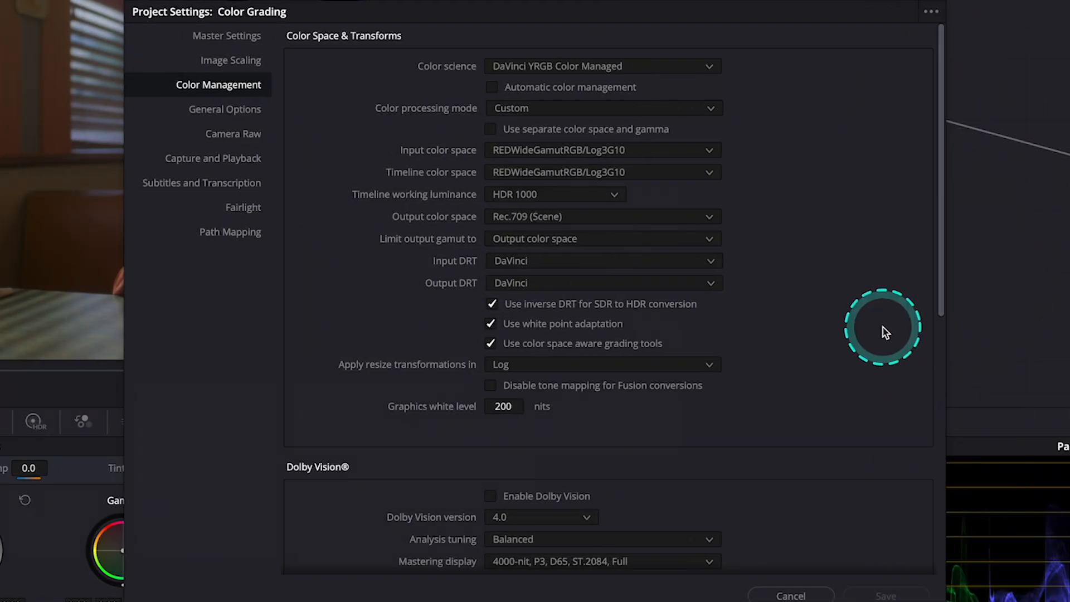
{"action": "mouse_move", "coordinate": [854, 333]}
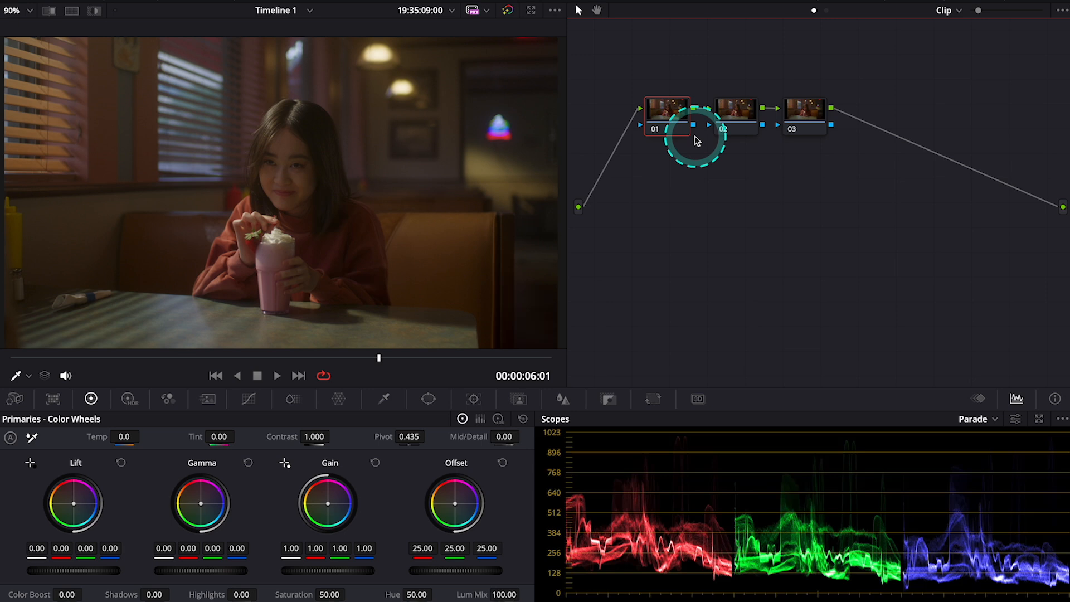
Label the remaining nodes Exposure and Contrast via Node Label.
{"action": "left_click", "coordinate": [736, 111]}
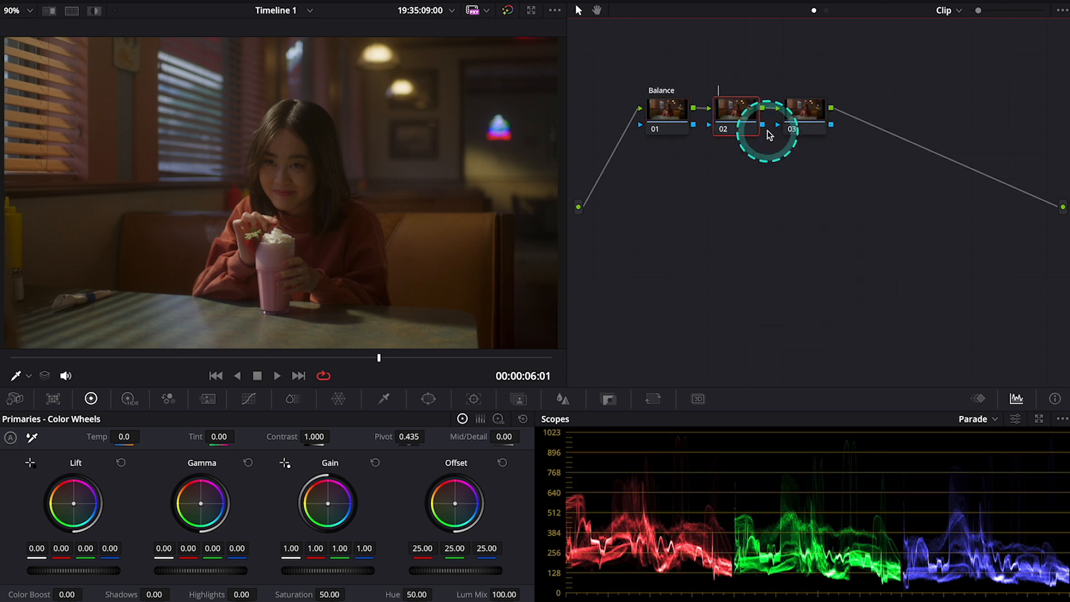
{"action": "right_click", "coordinate": [805, 110]}
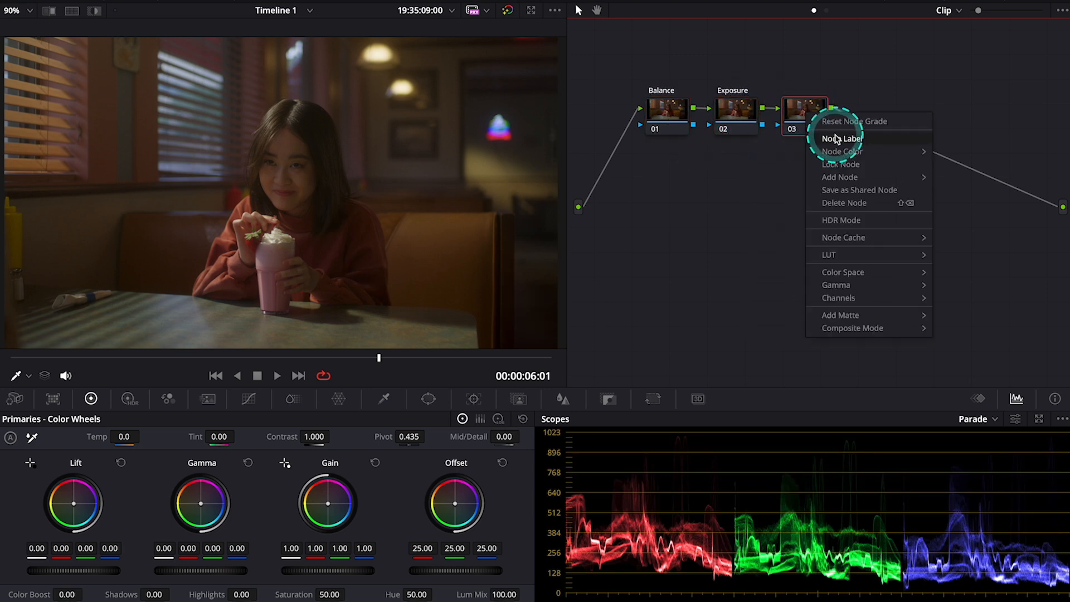
{"action": "left_click", "coordinate": [840, 139]}
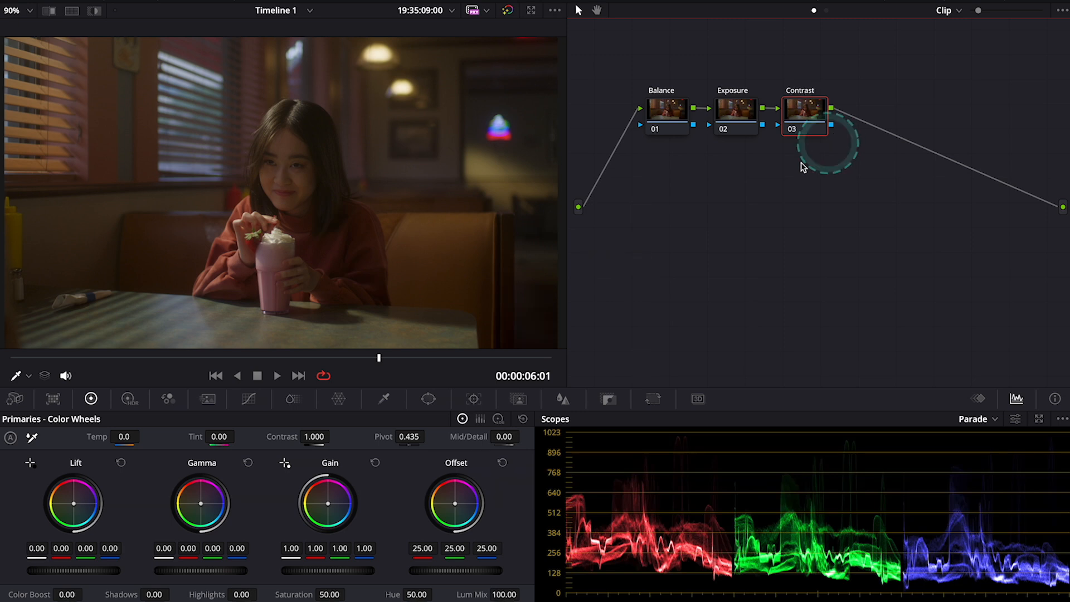
{"action": "left_click", "coordinate": [666, 113]}
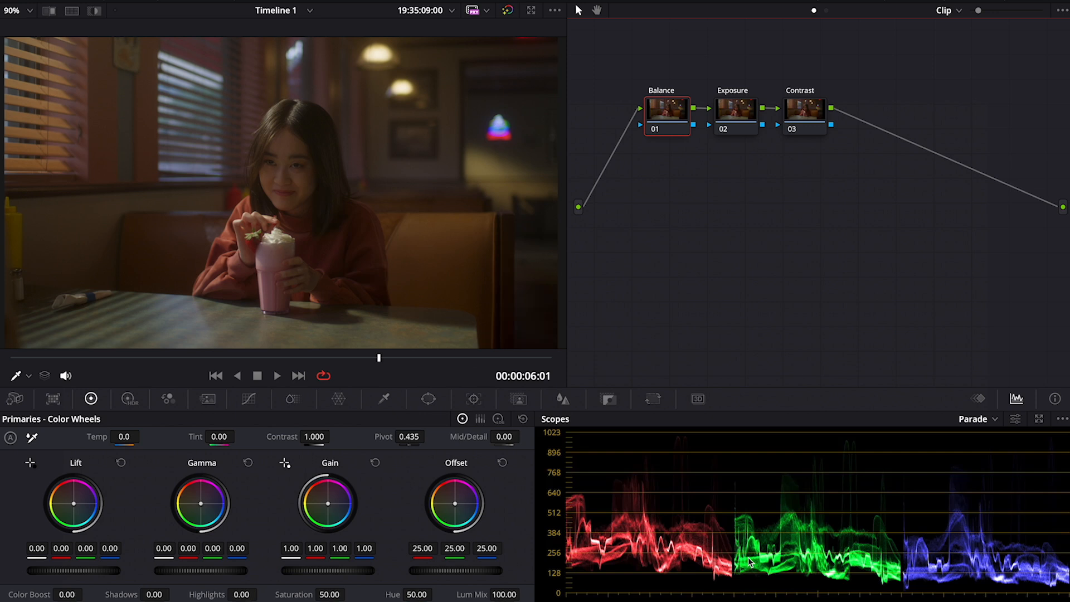
Nudge the Offset wheel on the Balance node to even out the colour.
{"action": "left_click", "coordinate": [125, 437]}
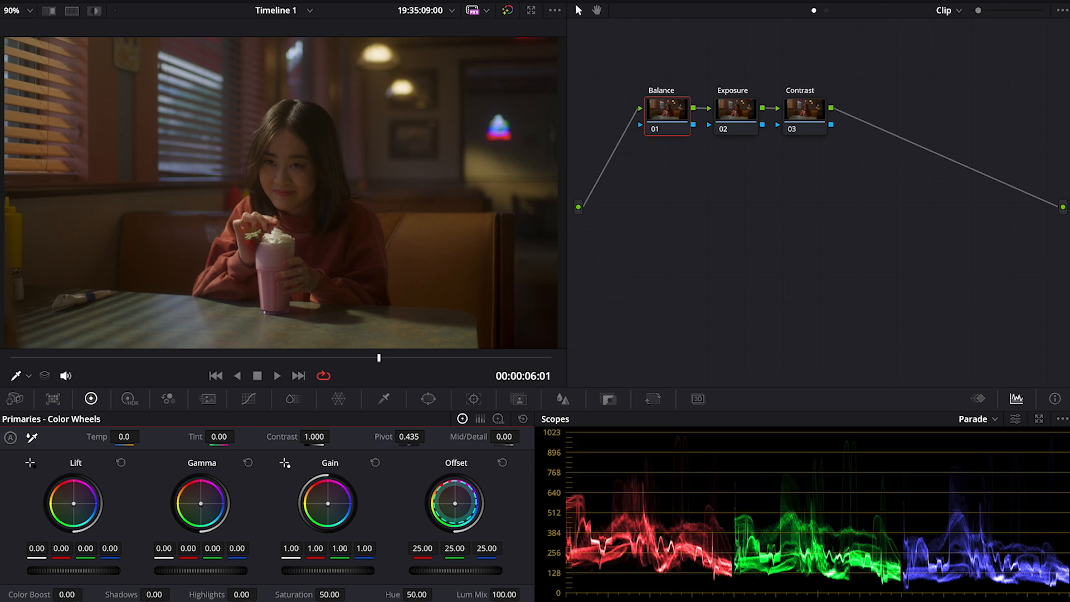
{"action": "left_click_drag", "start_coordinate": [464, 492], "coordinate": [453, 503]}
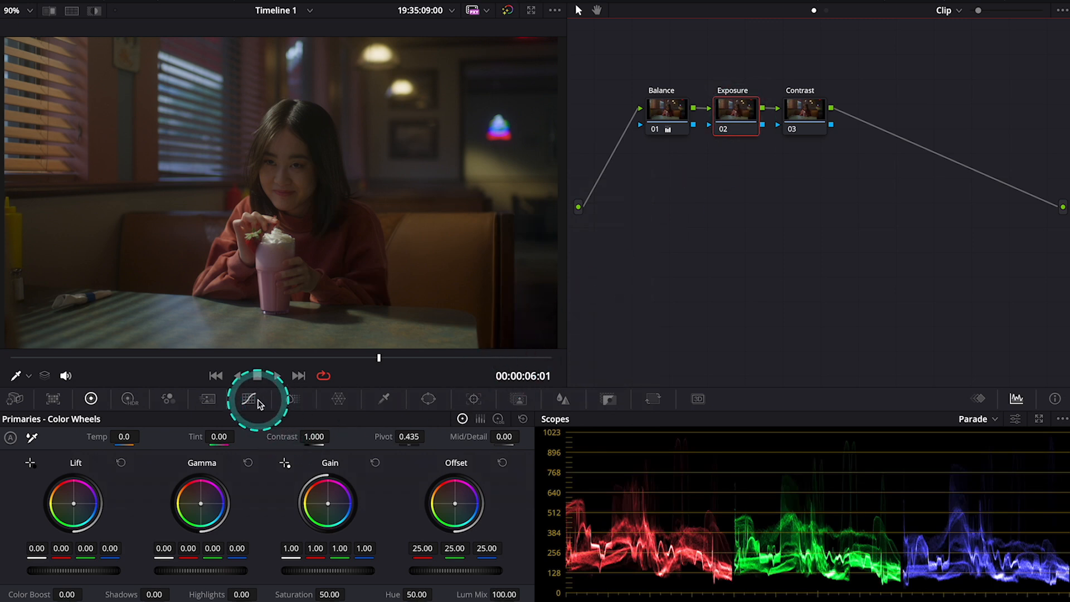
Pull the Lift master down to -0.01 and push Gain up to 1.09 on the Exposure node.
{"action": "left_click", "coordinate": [252, 398]}
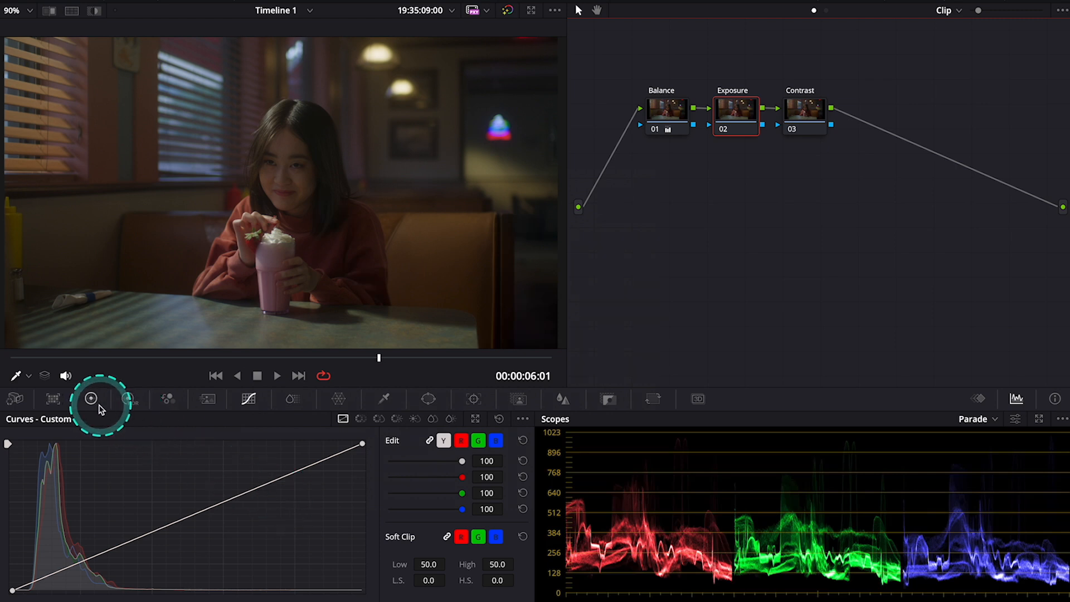
{"action": "left_click", "coordinate": [93, 399]}
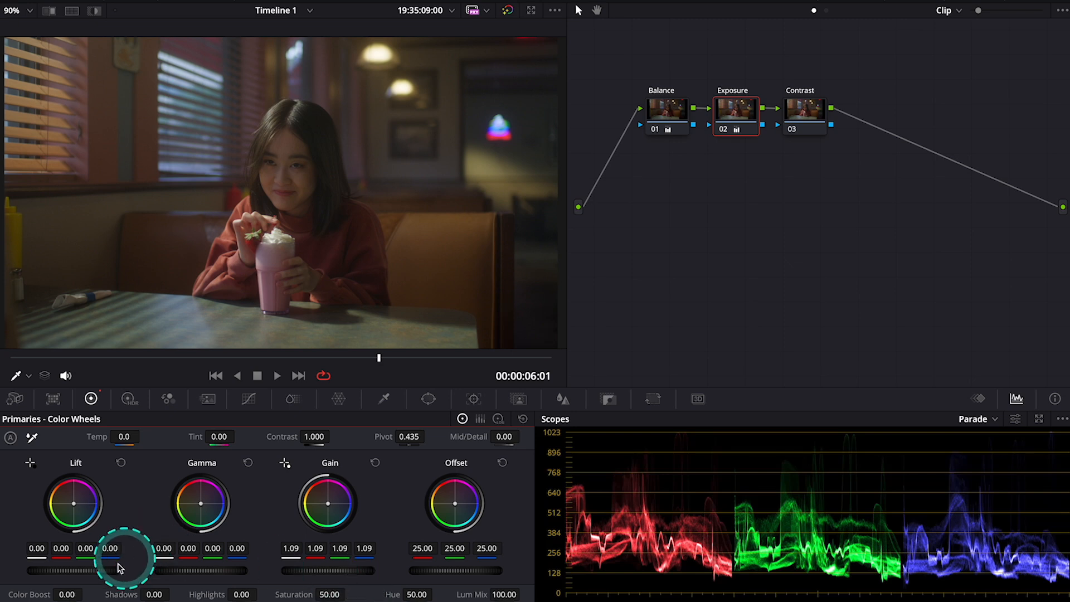
{"action": "left_click_drag", "start_coordinate": [119, 569], "coordinate": [65, 569]}
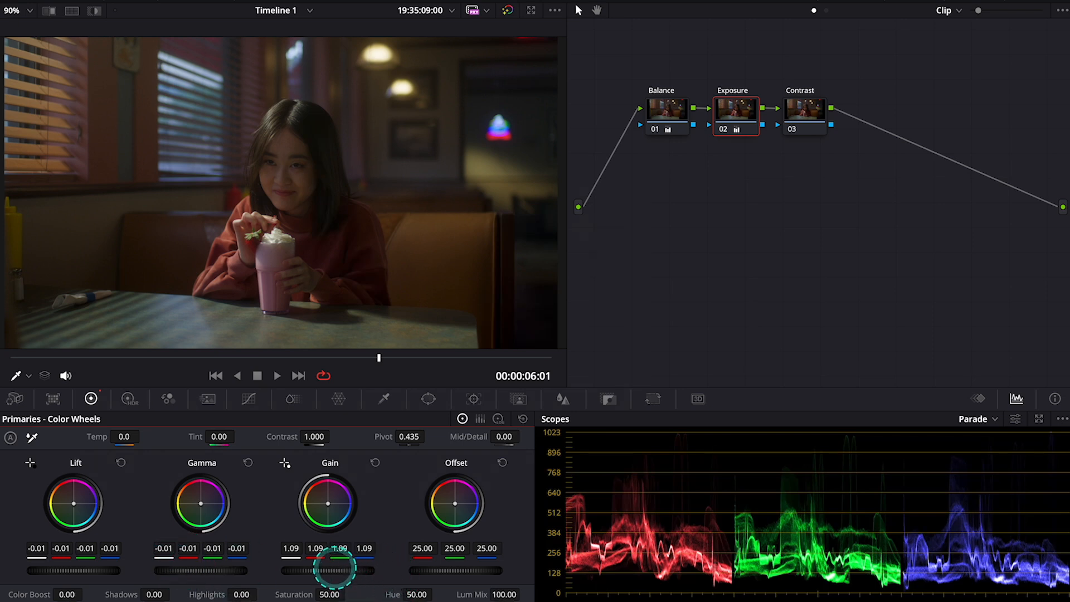
{"action": "left_click_drag", "start_coordinate": [330, 573], "coordinate": [355, 570]}
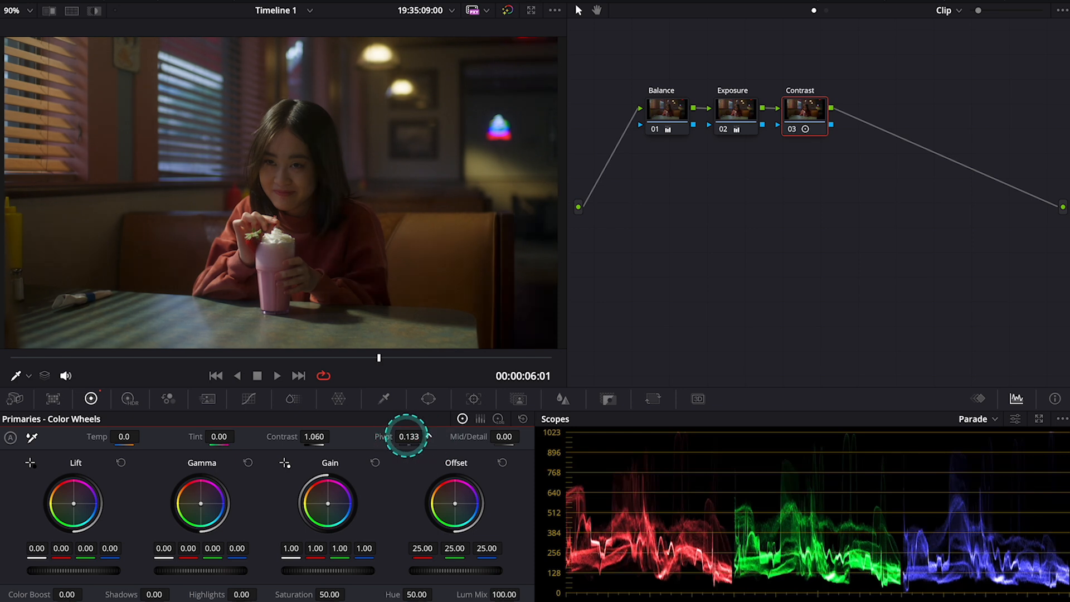
Lower the Contrast node's pivot to about 0.133 with contrast at 1.060.
{"action": "left_click_drag", "start_coordinate": [407, 436], "coordinate": [407, 444]}
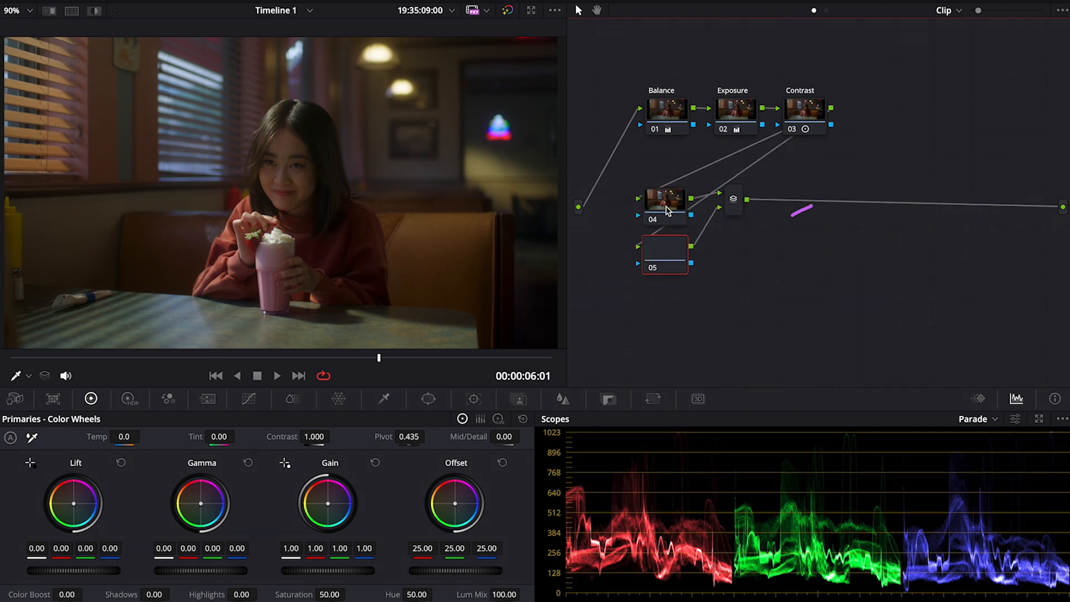
Arrange the two parallel nodes under the chain and name them Person and Face.
{"action": "left_click_drag", "start_coordinate": [733, 200], "coordinate": [767, 224]}
{"action": "type", "text": "Perso"}
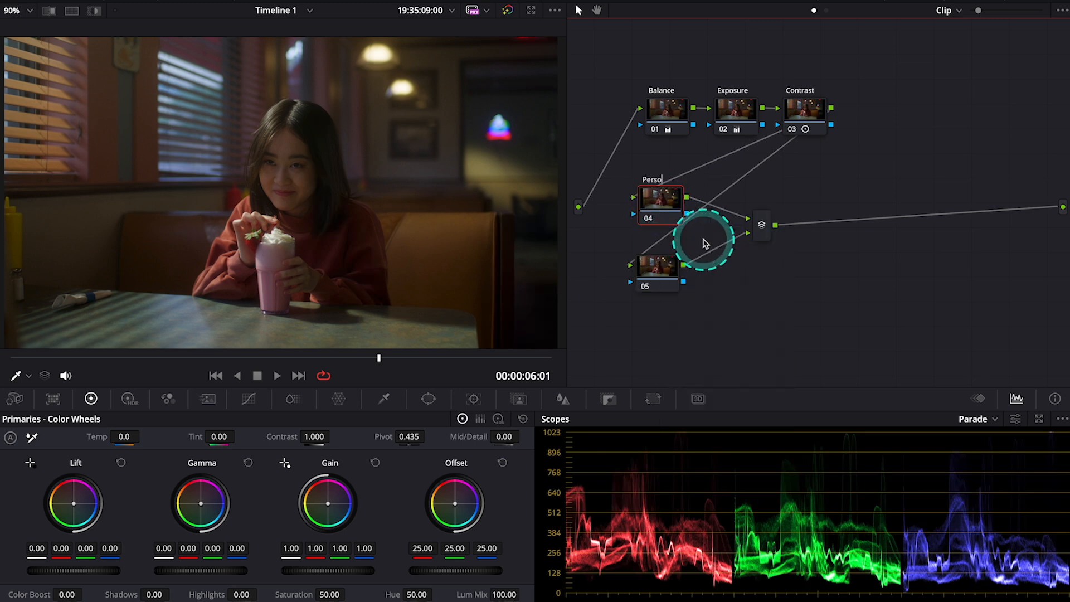
{"action": "left_click", "coordinate": [658, 269]}
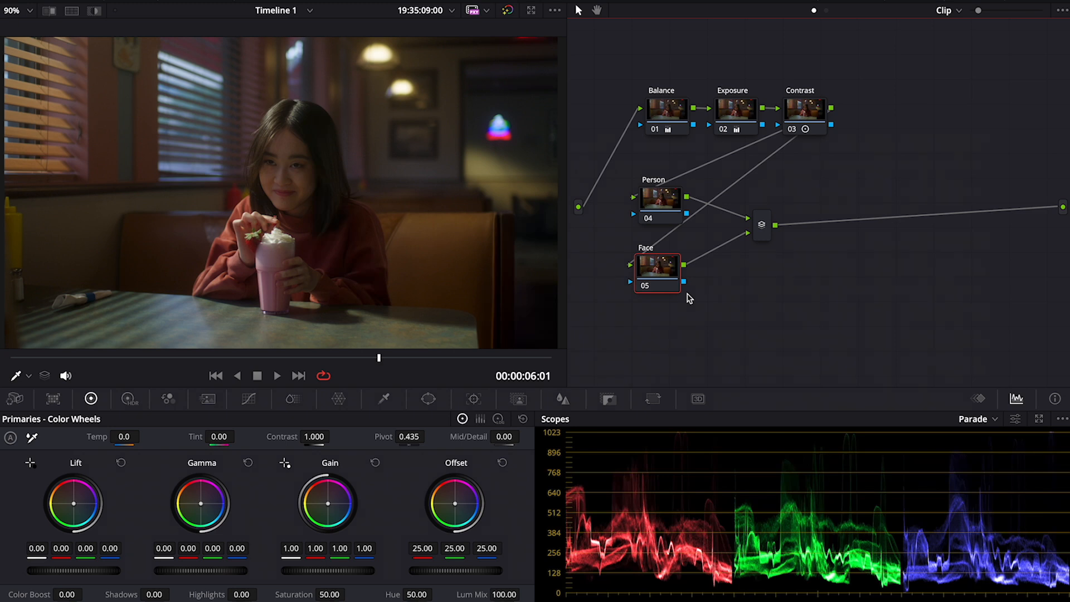
{"action": "left_click", "coordinate": [658, 203]}
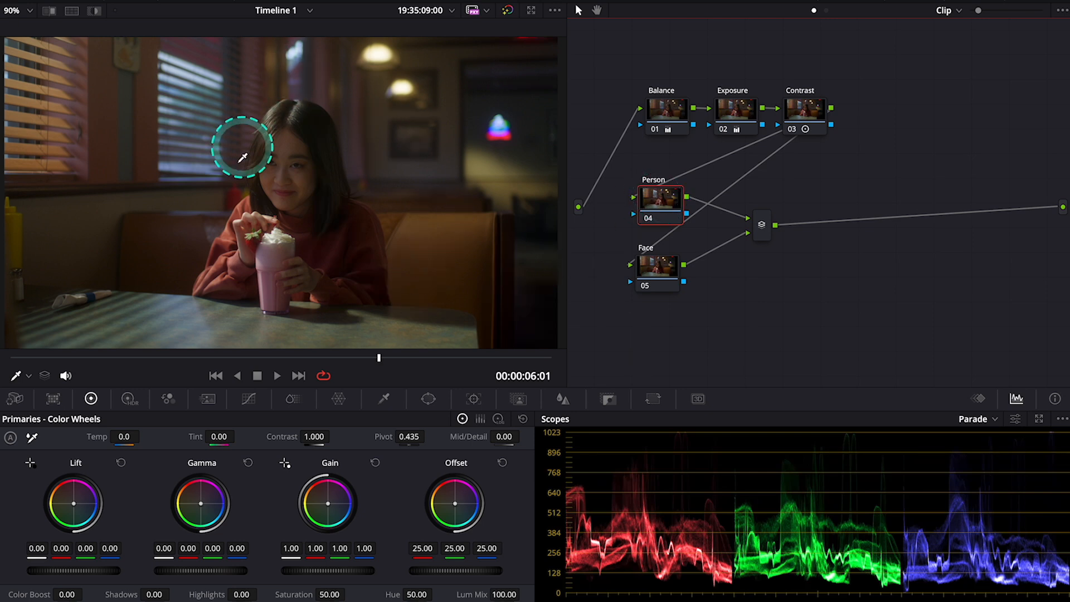
{"action": "mouse_move", "coordinate": [437, 372]}
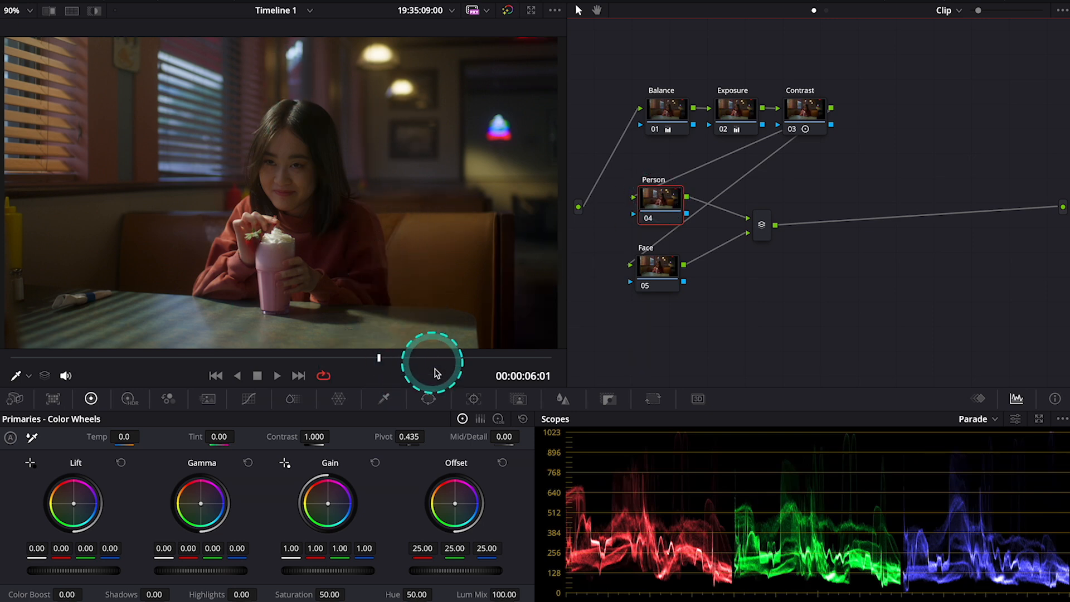
Add a circular Power Window on the Person node and stretch the oval over the girl.
{"action": "left_click", "coordinate": [428, 399]}
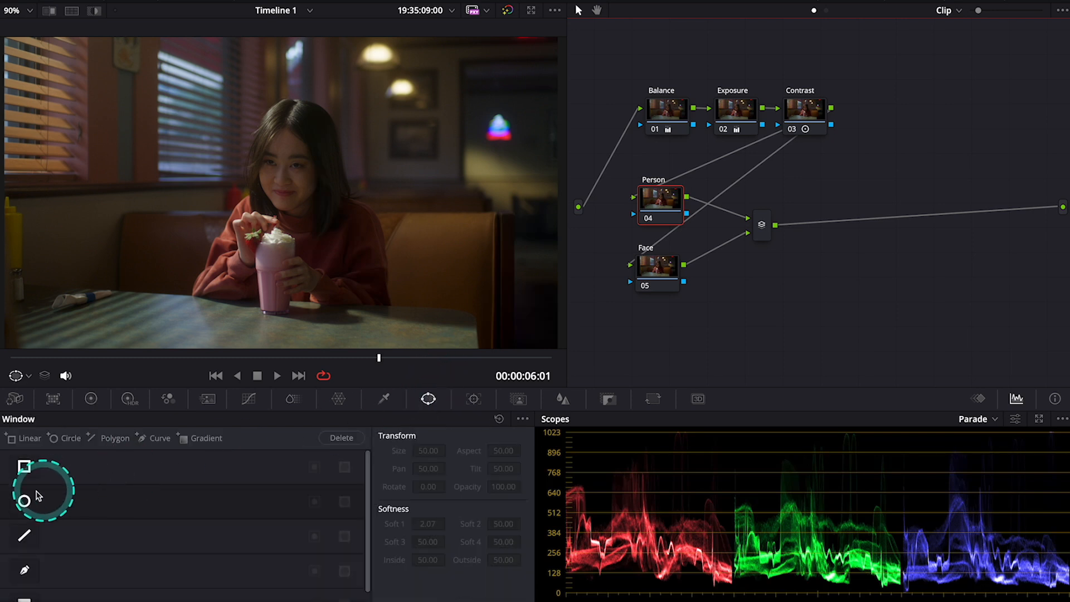
{"action": "left_click", "coordinate": [25, 501]}
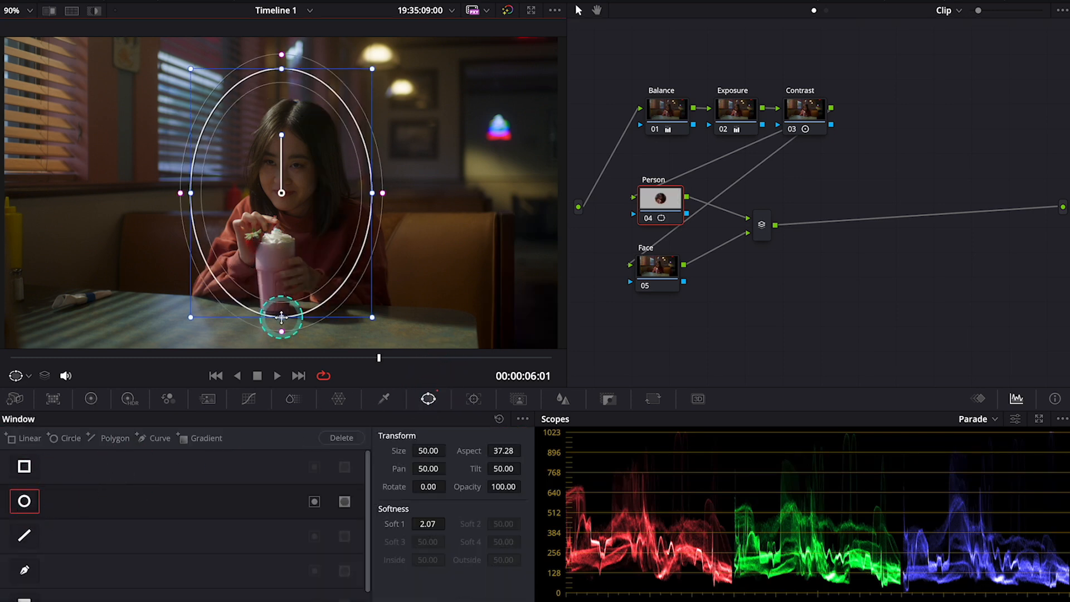
{"action": "left_click_drag", "start_coordinate": [281, 318], "coordinate": [390, 208]}
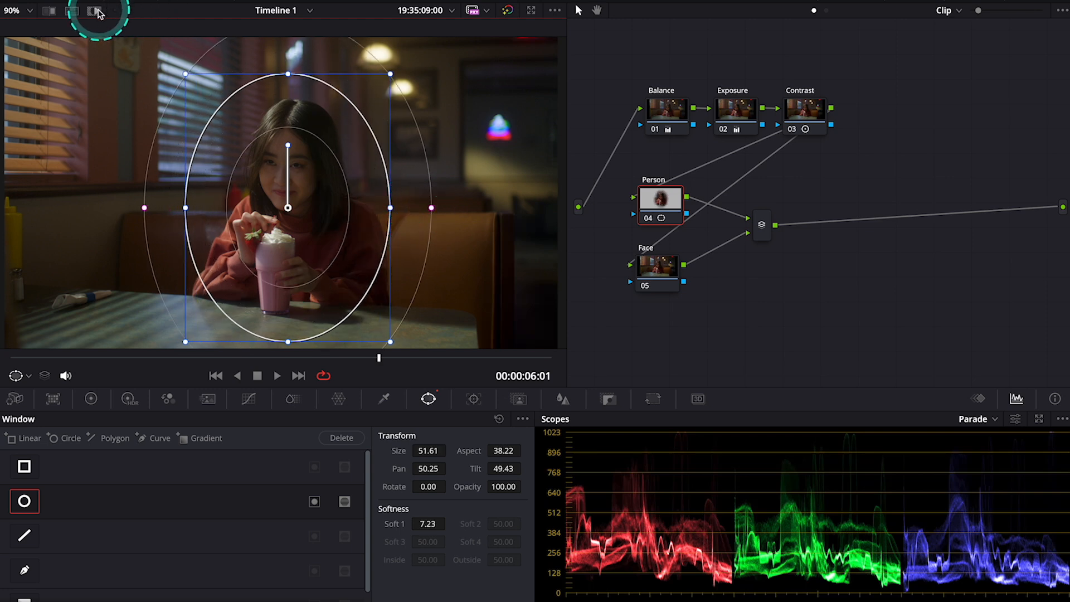
{"action": "left_click", "coordinate": [91, 11]}
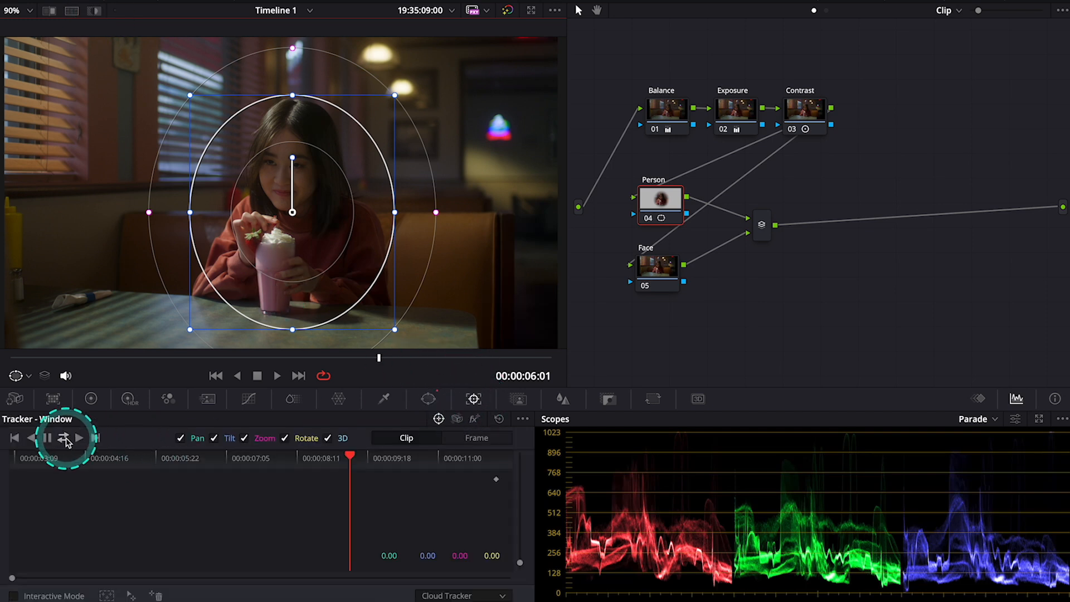
Track the window forward and backward through the whole clip.
{"action": "left_click", "coordinate": [65, 438]}
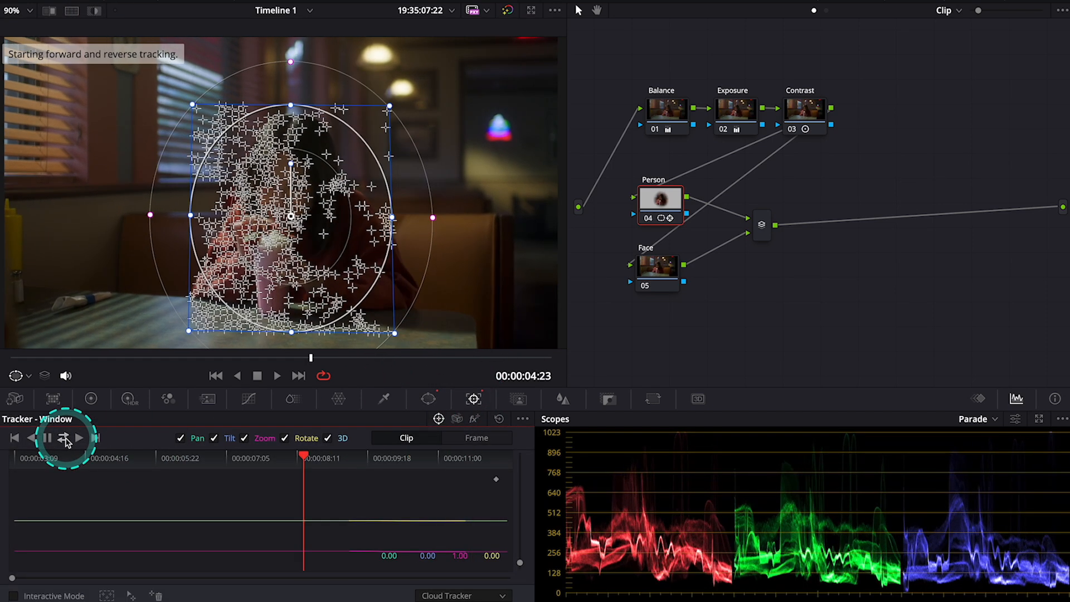
{"action": "left_click", "coordinate": [64, 438]}
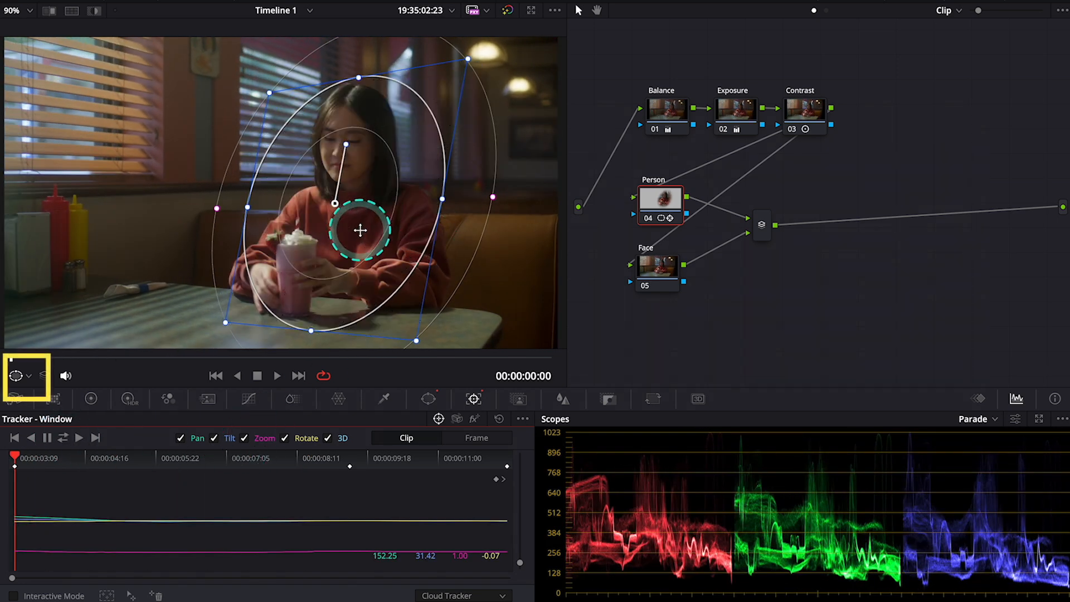
{"action": "left_click", "coordinate": [21, 375]}
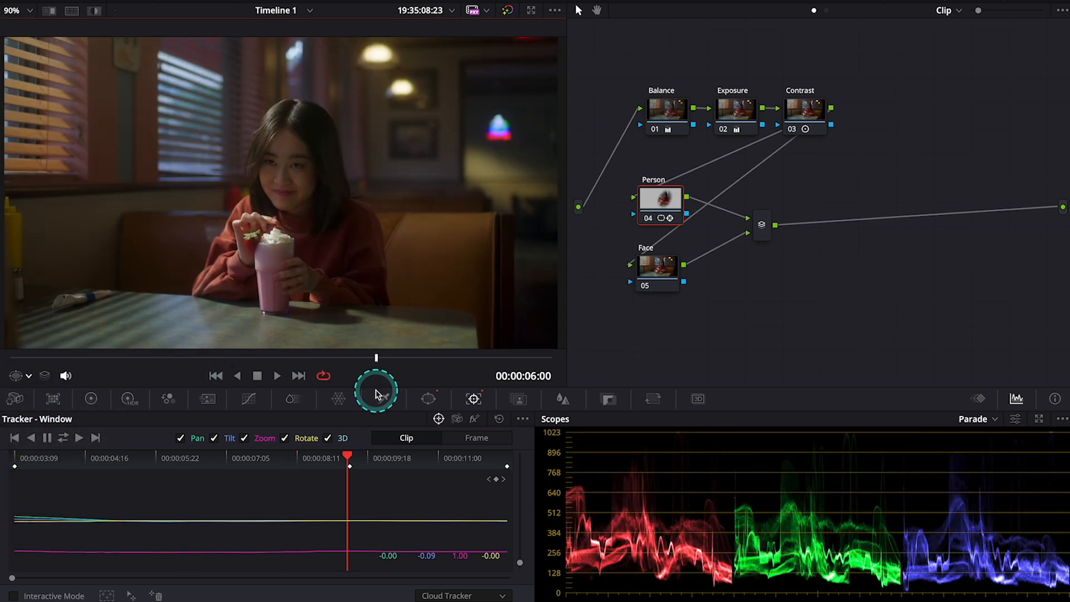
Raise the Person node's Midtone wheel to about 0.10 and nudge the Shadow level.
{"action": "left_click", "coordinate": [91, 400]}
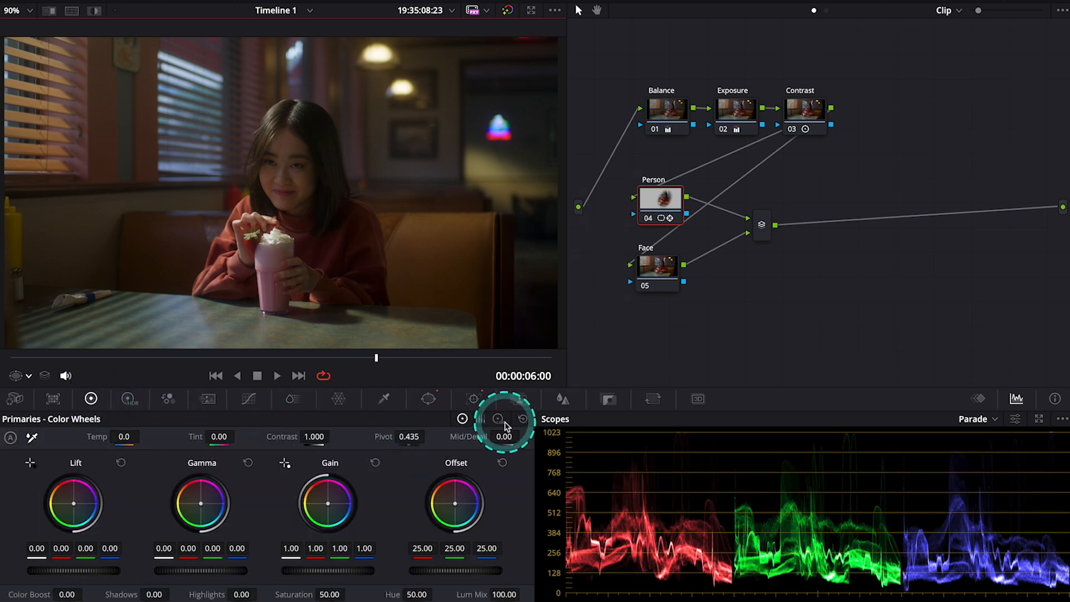
{"action": "left_click", "coordinate": [499, 418]}
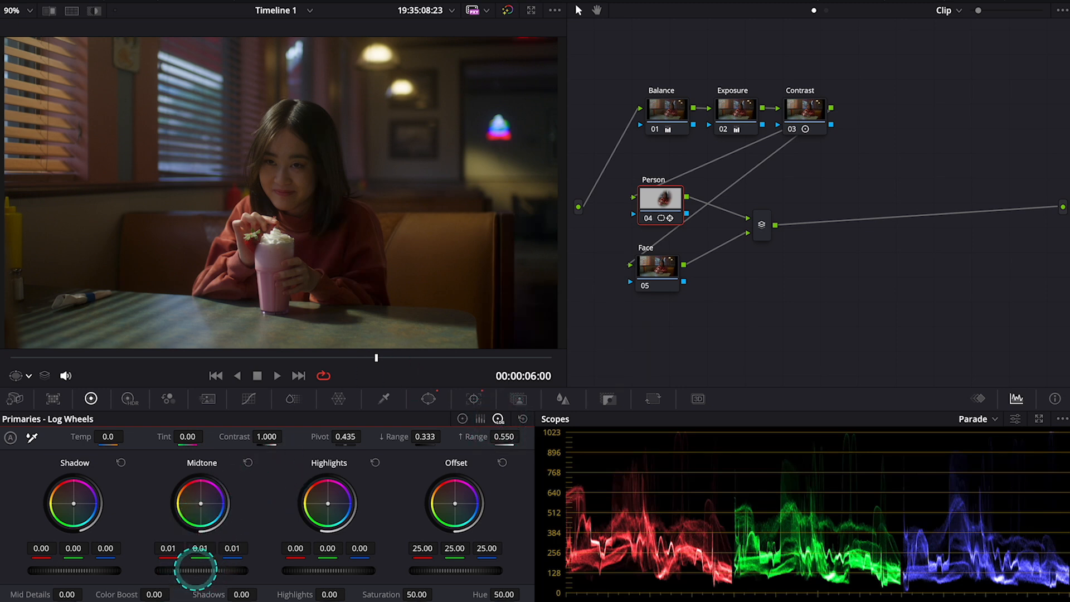
{"action": "left_click_drag", "start_coordinate": [202, 570], "coordinate": [241, 595]}
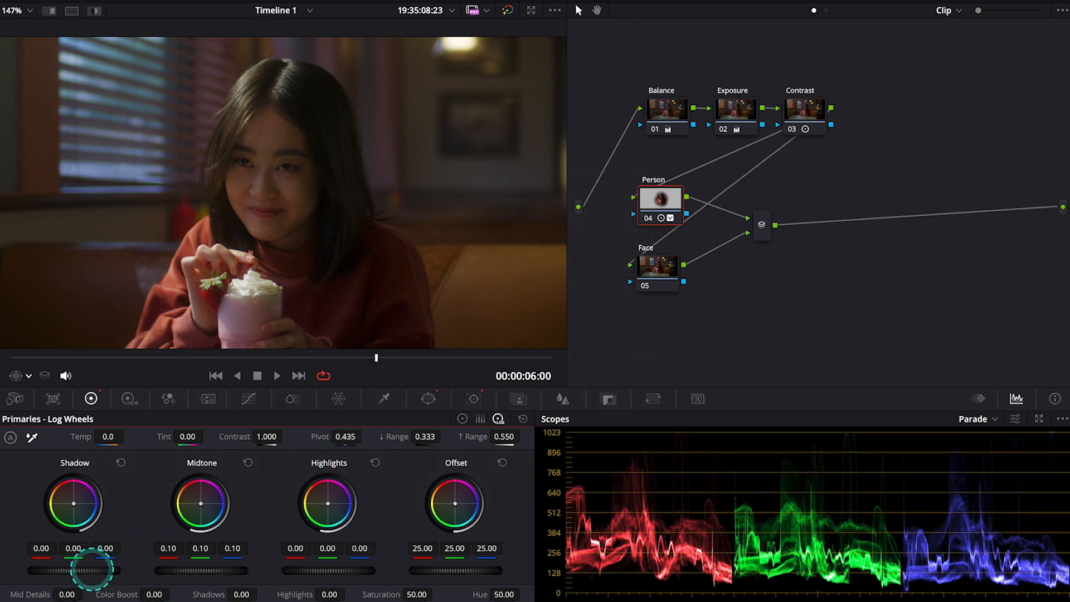
{"action": "left_click_drag", "start_coordinate": [89, 570], "coordinate": [100, 577]}
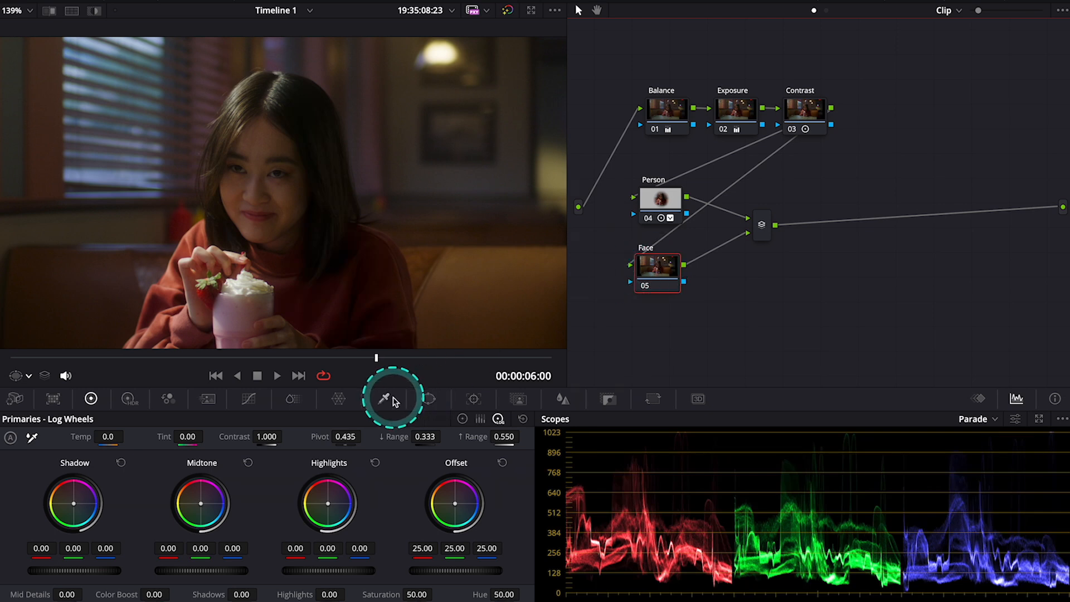
Key the skin with the HSL Qualifier, narrowing Hue Width to 9.1 and raising Sat Low.
{"action": "left_click", "coordinate": [384, 399]}
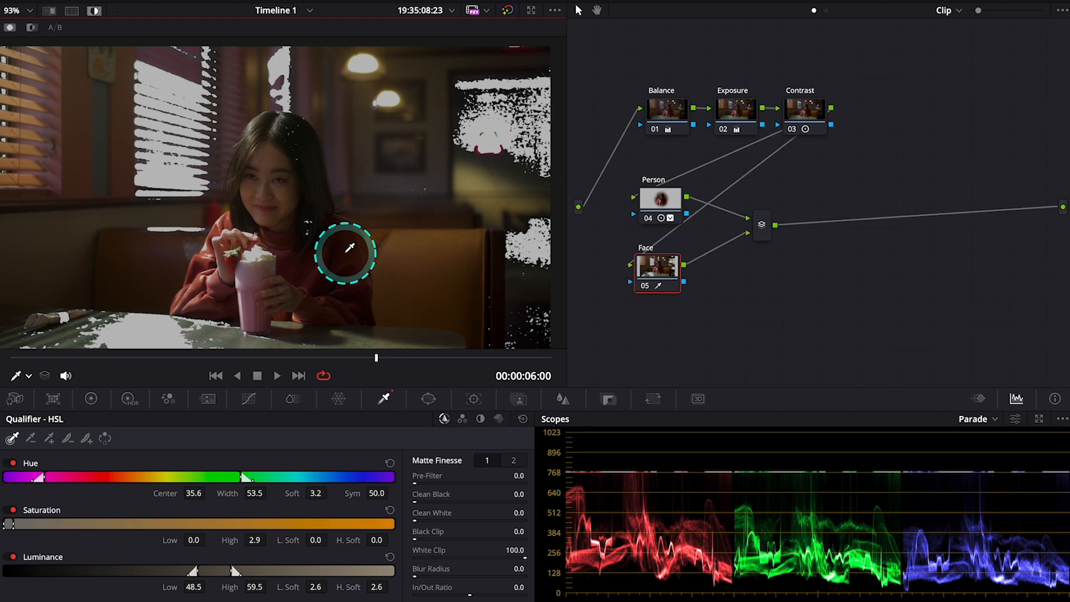
{"action": "mouse_move", "coordinate": [240, 490]}
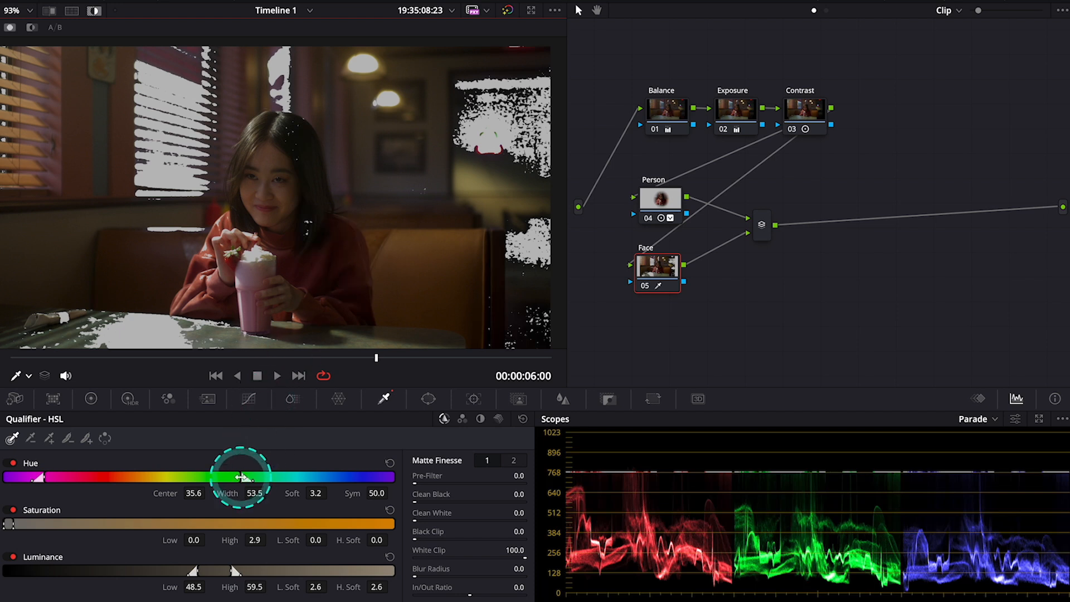
{"action": "left_click_drag", "start_coordinate": [240, 476], "coordinate": [154, 465]}
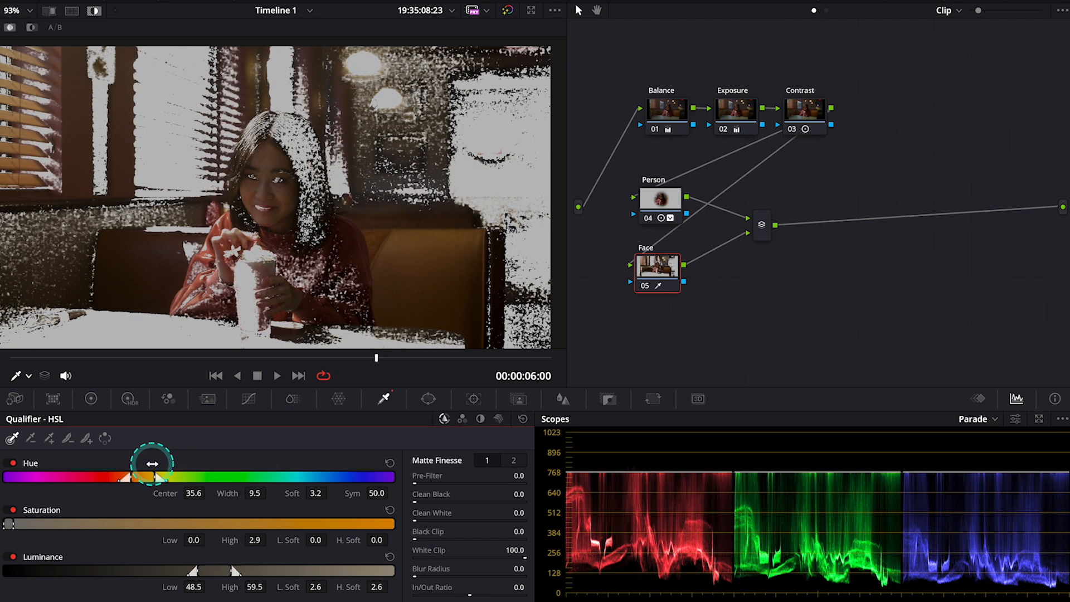
{"action": "left_click_drag", "start_coordinate": [7, 524], "coordinate": [20, 524]}
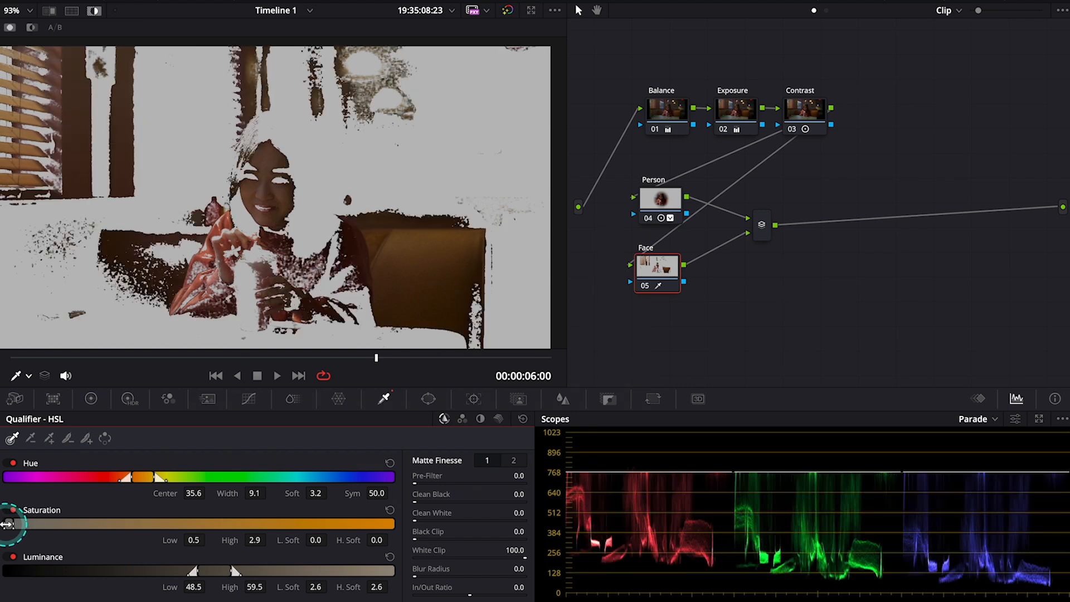
{"action": "left_click_drag", "start_coordinate": [191, 571], "coordinate": [217, 571]}
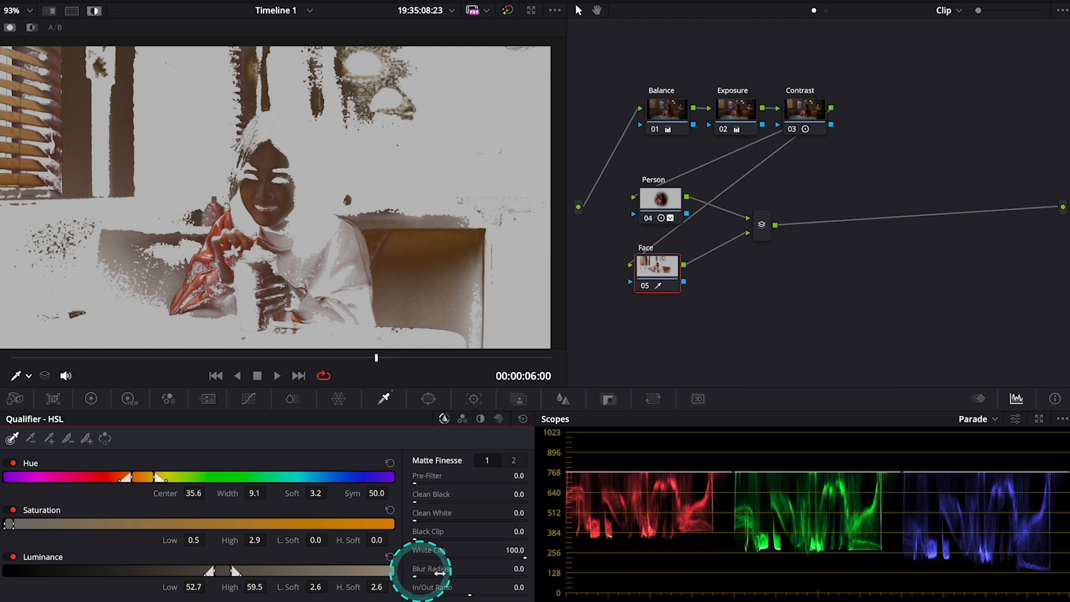
Soften the skin matte with Blur Radius 21 and move to Matte Finesse 2.
{"action": "left_click_drag", "start_coordinate": [421, 568], "coordinate": [464, 584]}
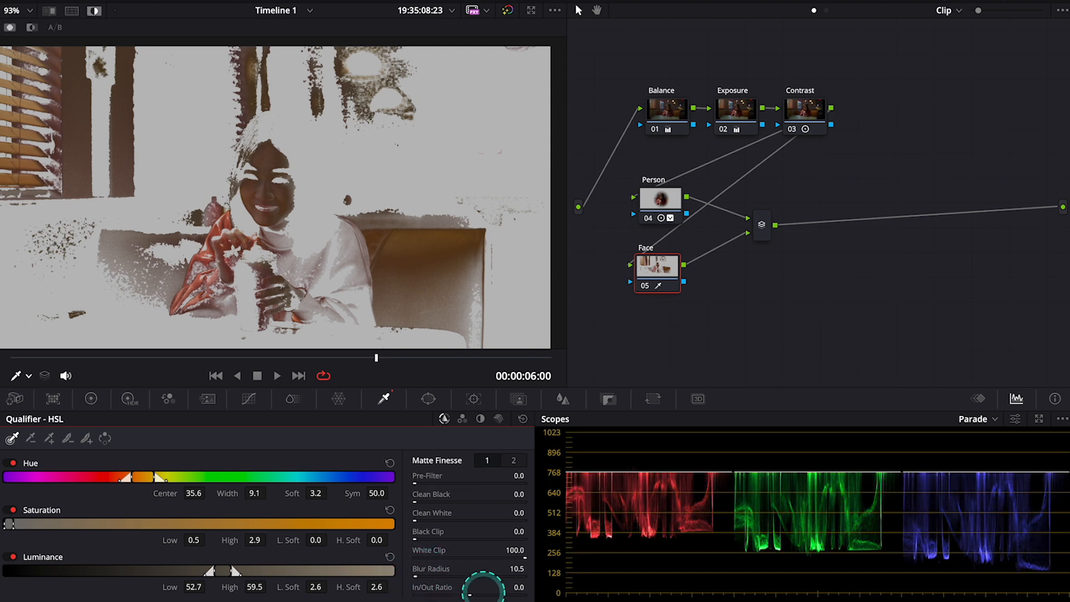
{"action": "left_click_drag", "start_coordinate": [466, 590], "coordinate": [540, 460]}
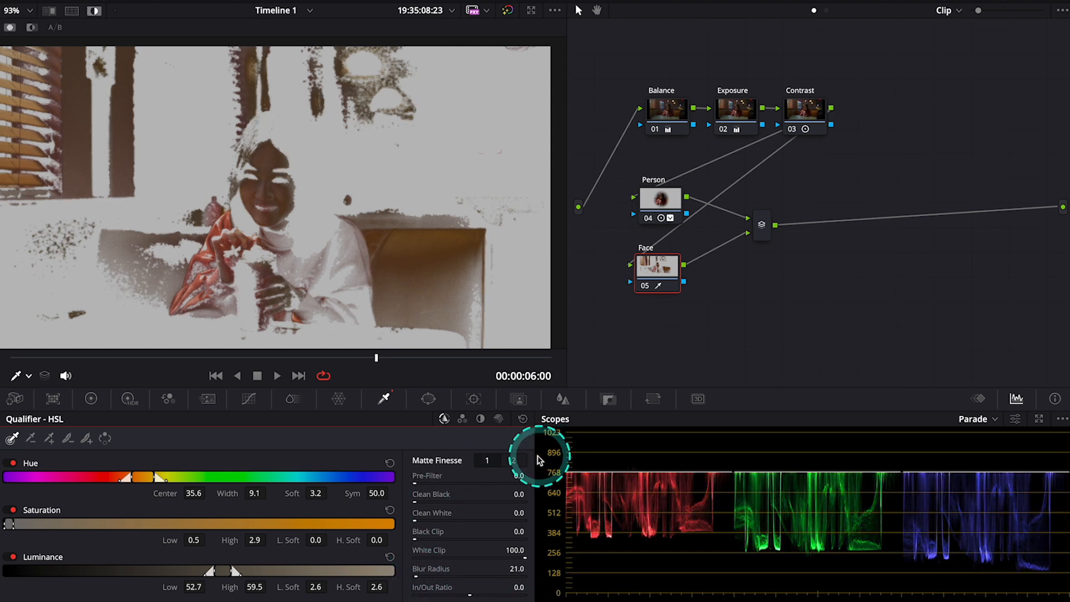
{"action": "left_click", "coordinate": [514, 459]}
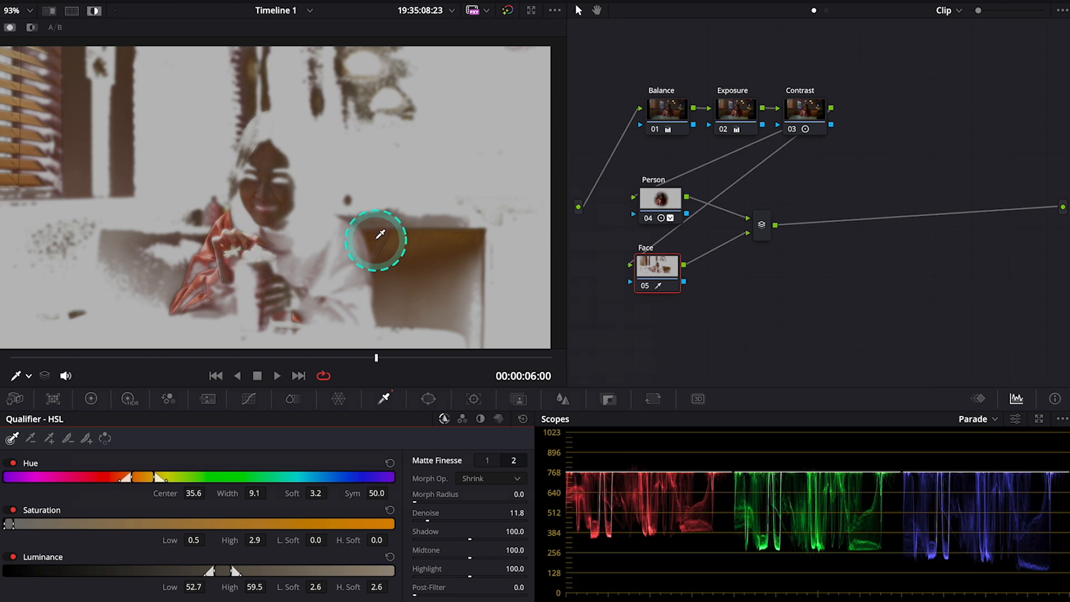
Fit a Circle window over her face on the Face node and track it through the clip.
{"action": "left_click", "coordinate": [429, 400]}
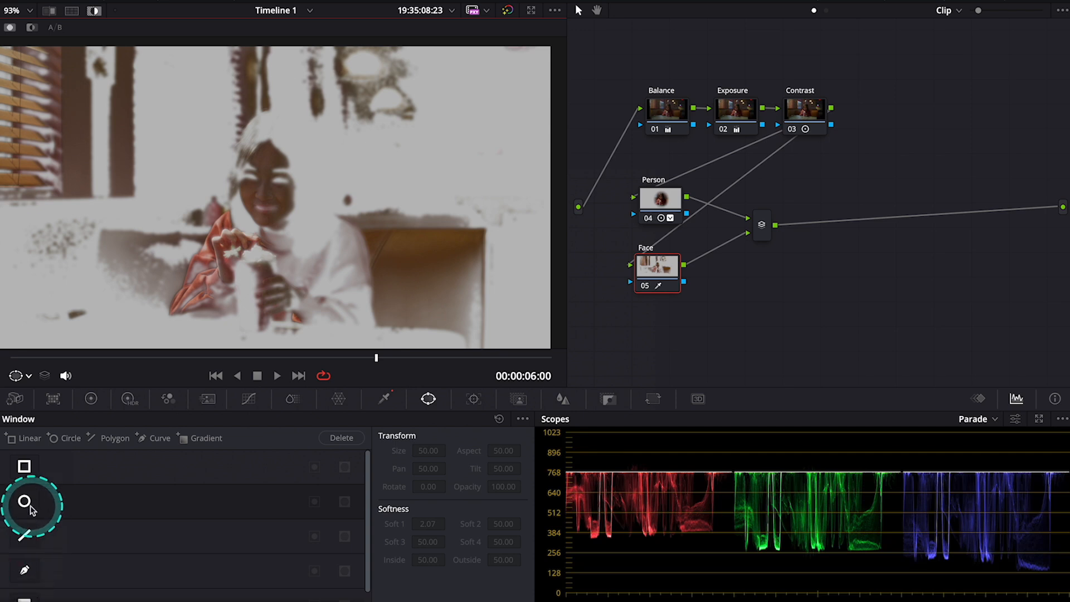
{"action": "left_click", "coordinate": [25, 502]}
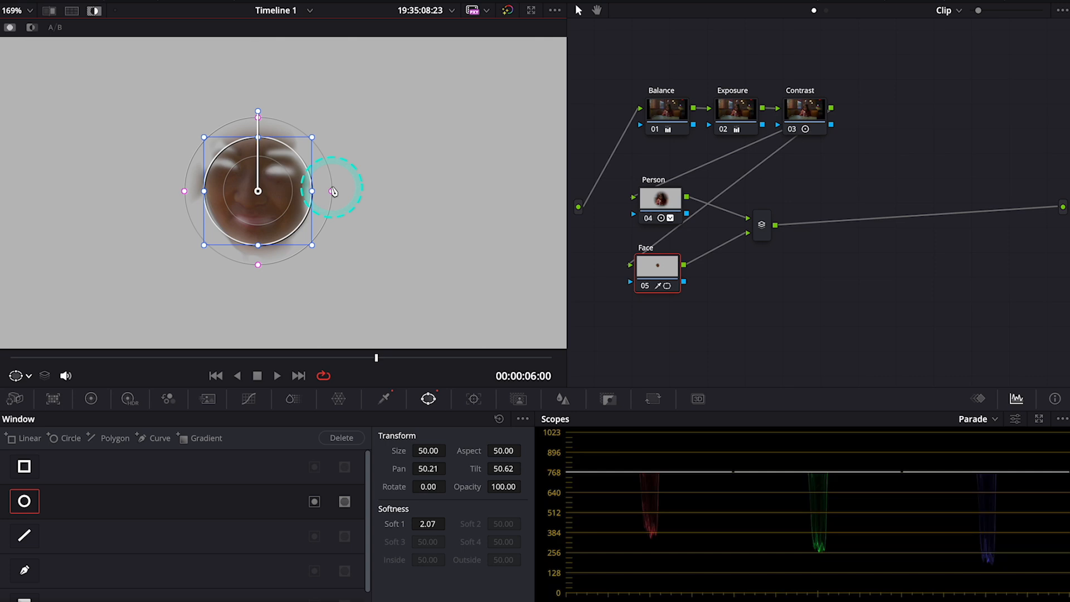
{"action": "left_click_drag", "start_coordinate": [334, 184], "coordinate": [257, 242]}
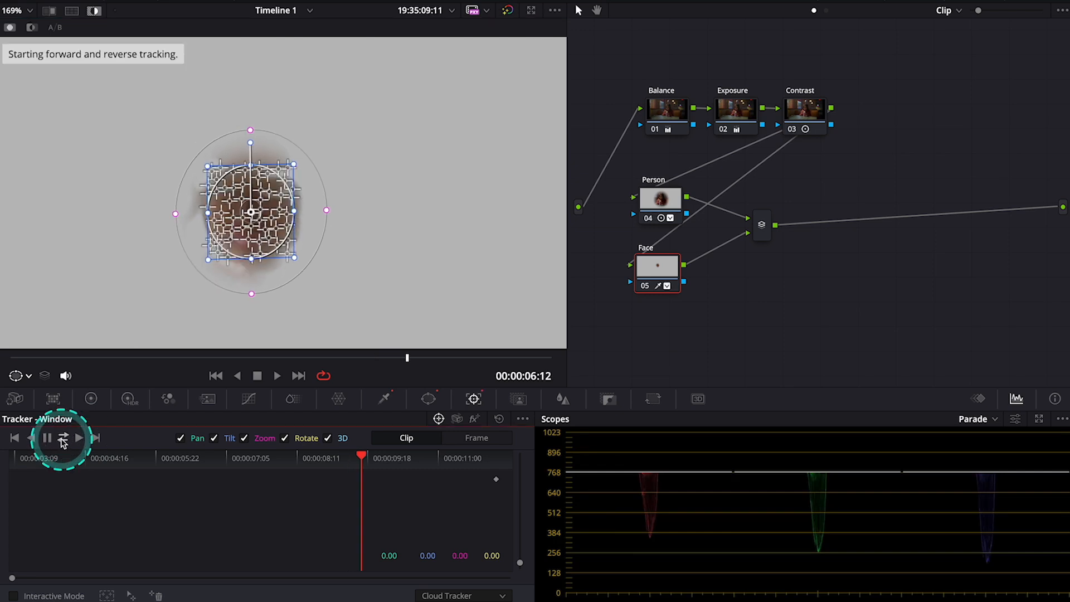
{"action": "left_click", "coordinate": [62, 437]}
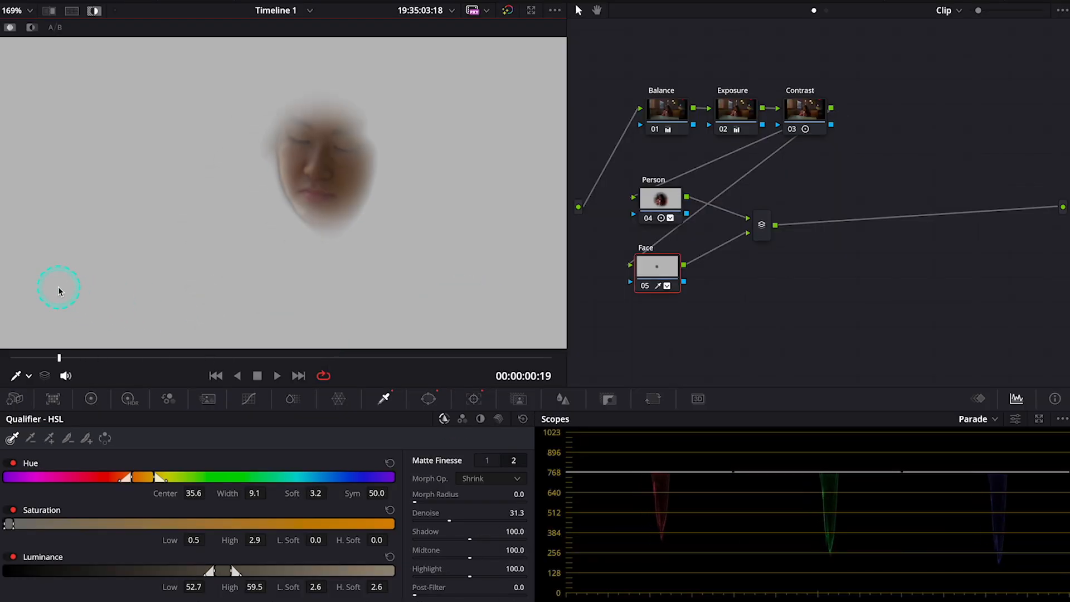
{"action": "left_click", "coordinate": [89, 10]}
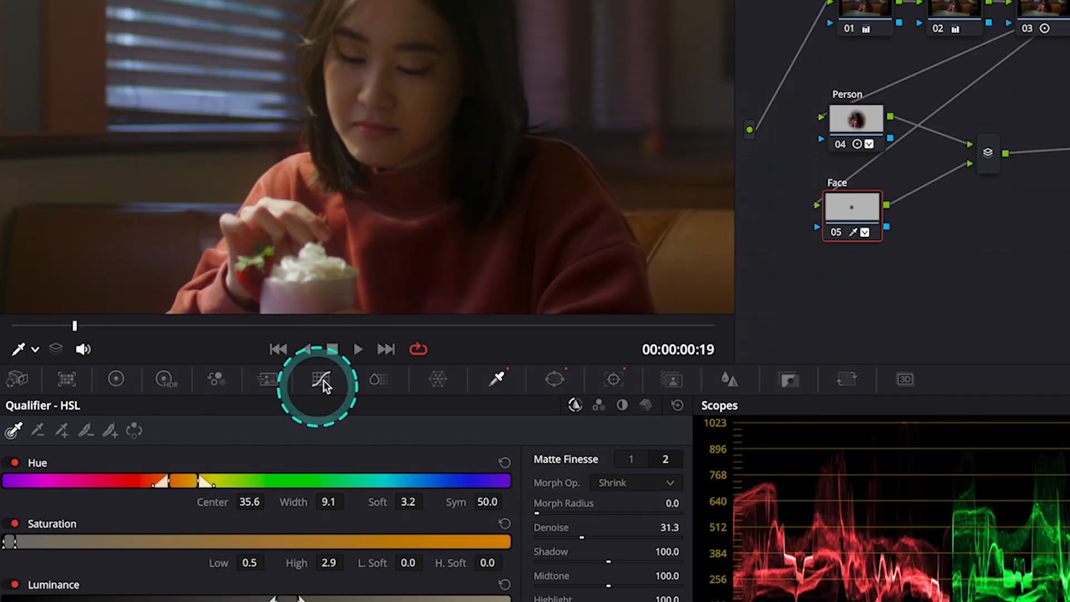
Raise the Face node's contrast slightly above 1.0.
{"action": "left_click", "coordinate": [322, 380]}
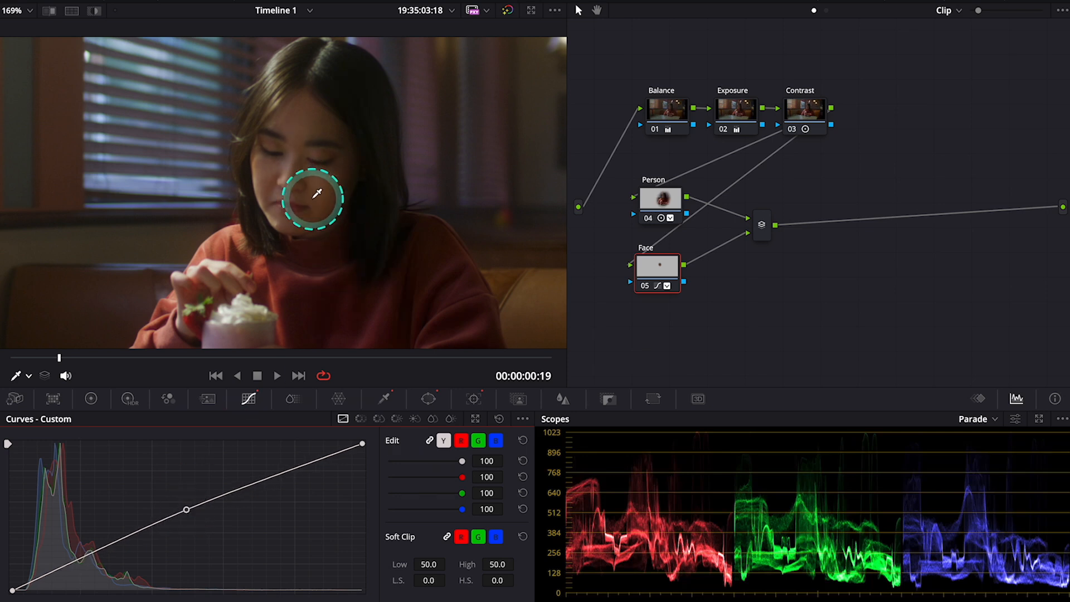
{"action": "left_click", "coordinate": [89, 399]}
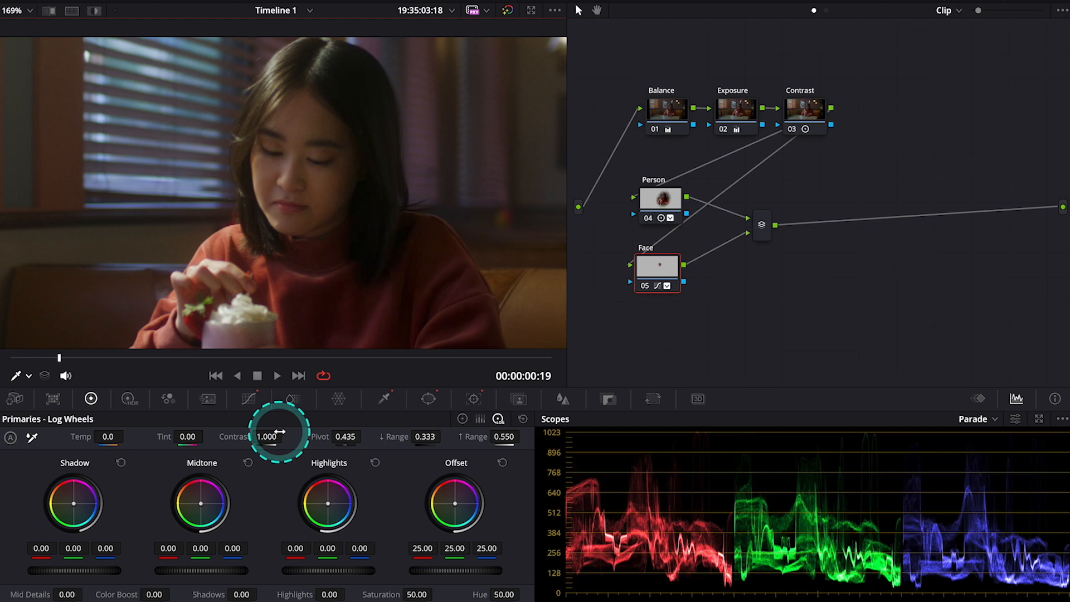
{"action": "left_click_drag", "start_coordinate": [267, 437], "coordinate": [286, 437]}
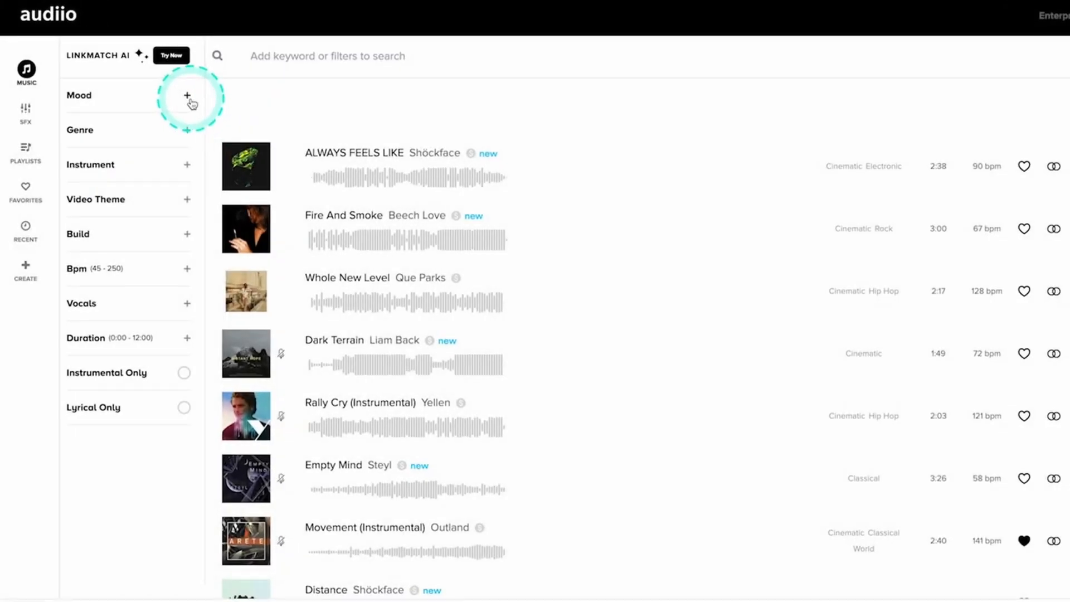
{"action": "mouse_move", "coordinate": [188, 167]}
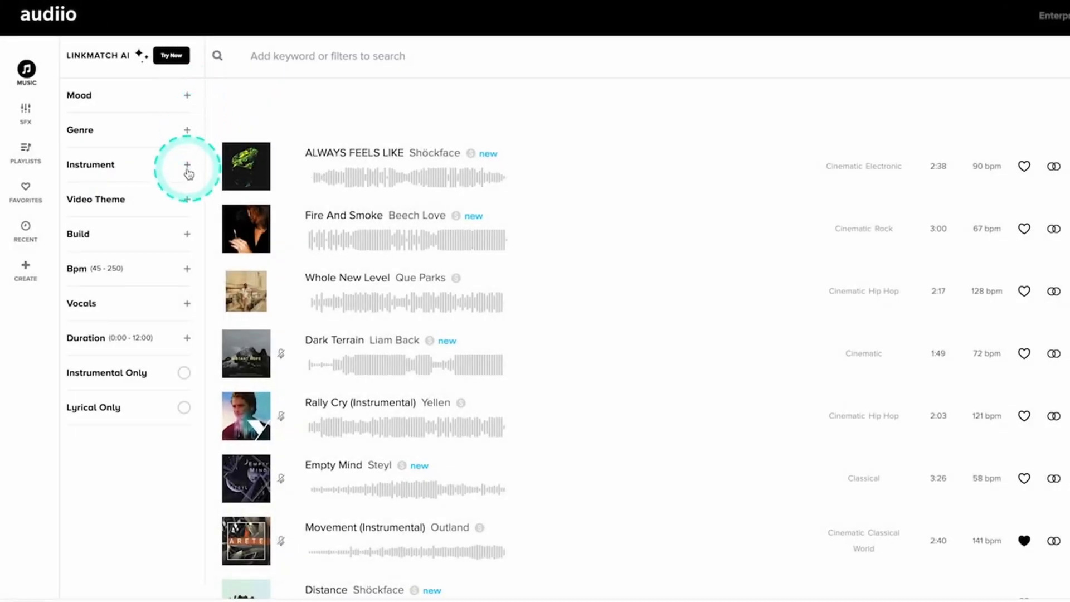
{"action": "left_click", "coordinate": [187, 163]}
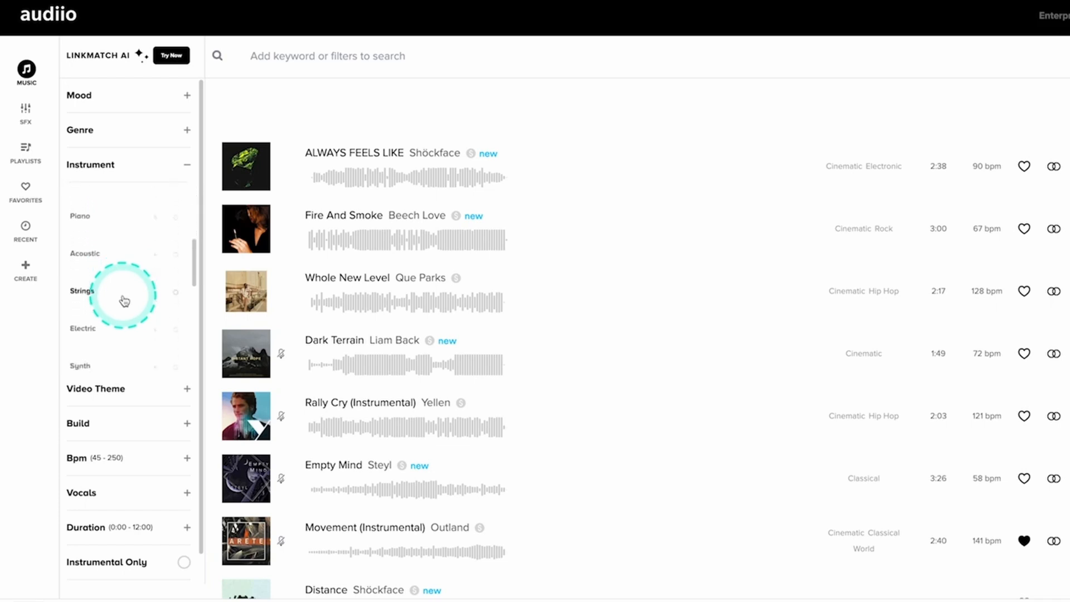
{"action": "left_click", "coordinate": [171, 56]}
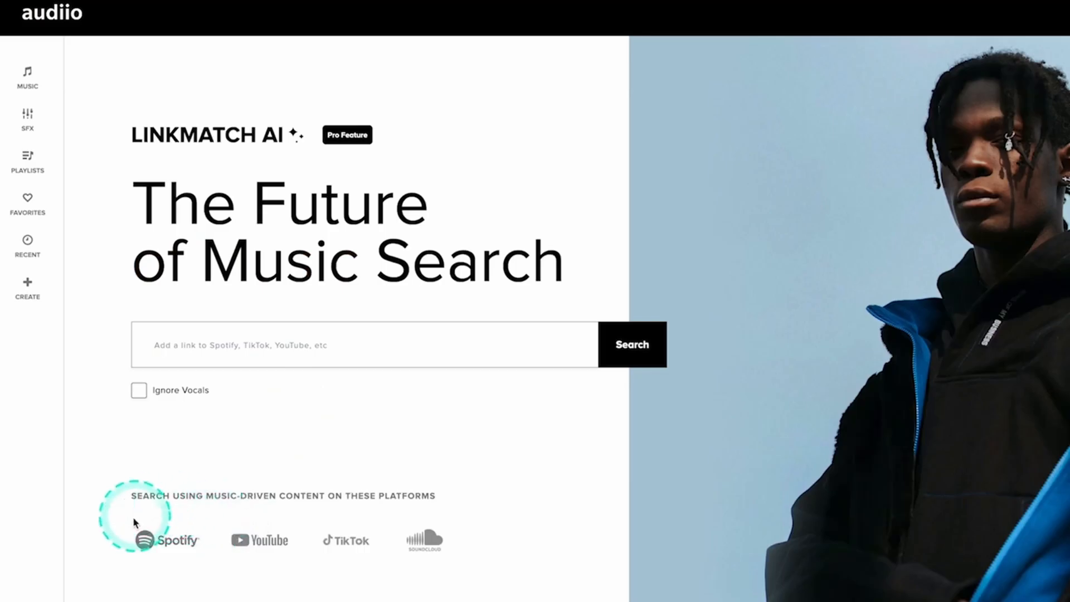
{"action": "mouse_move", "coordinate": [486, 556]}
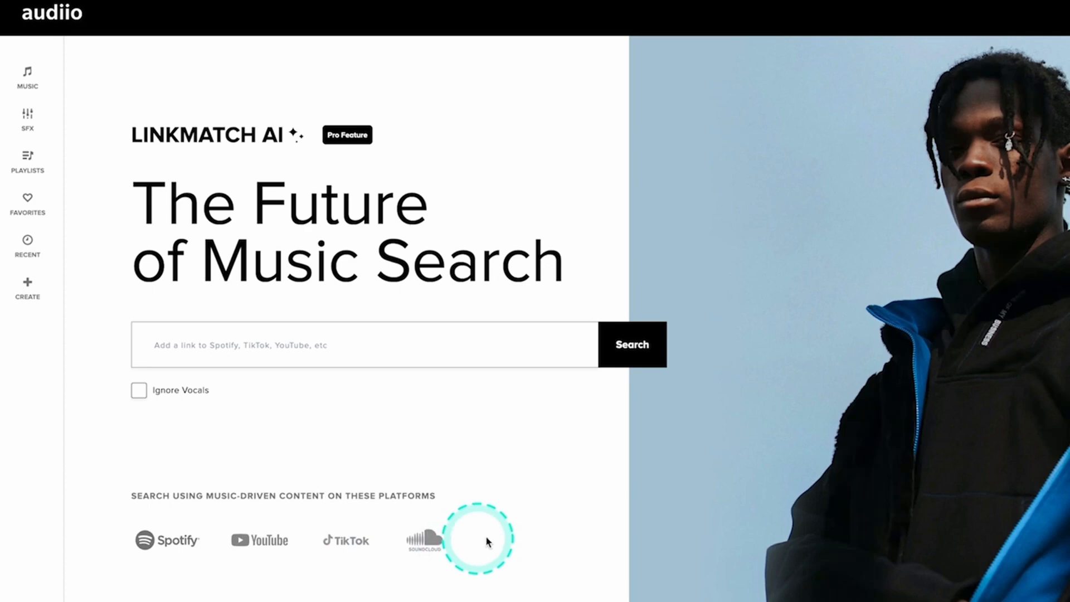
{"action": "type", "text": "https://www.youtube.com/watch?v=RxabLA7UQ9k"}
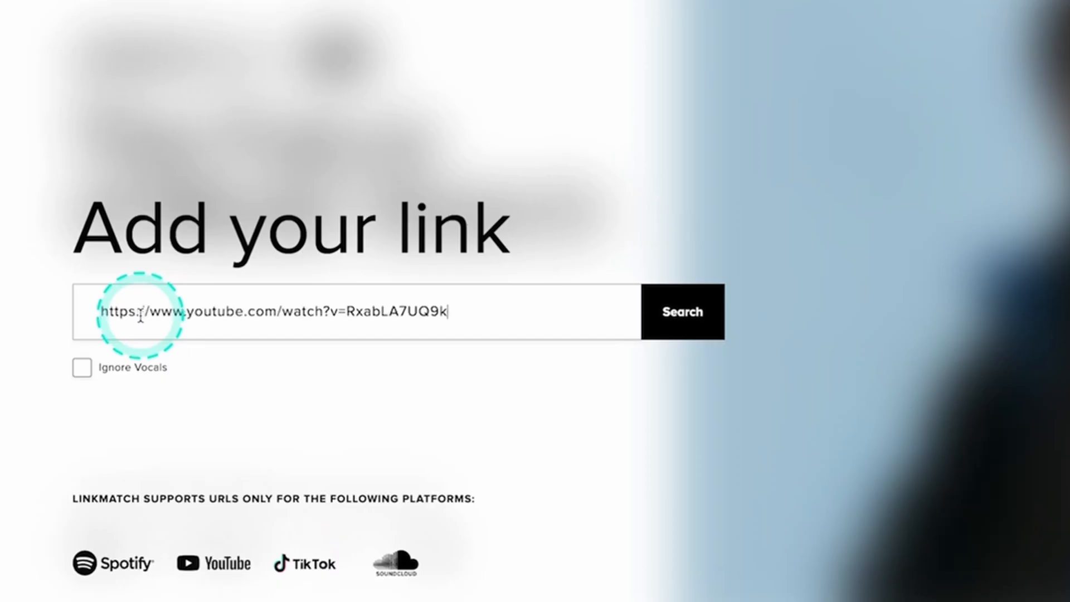
{"action": "left_click", "coordinate": [684, 311]}
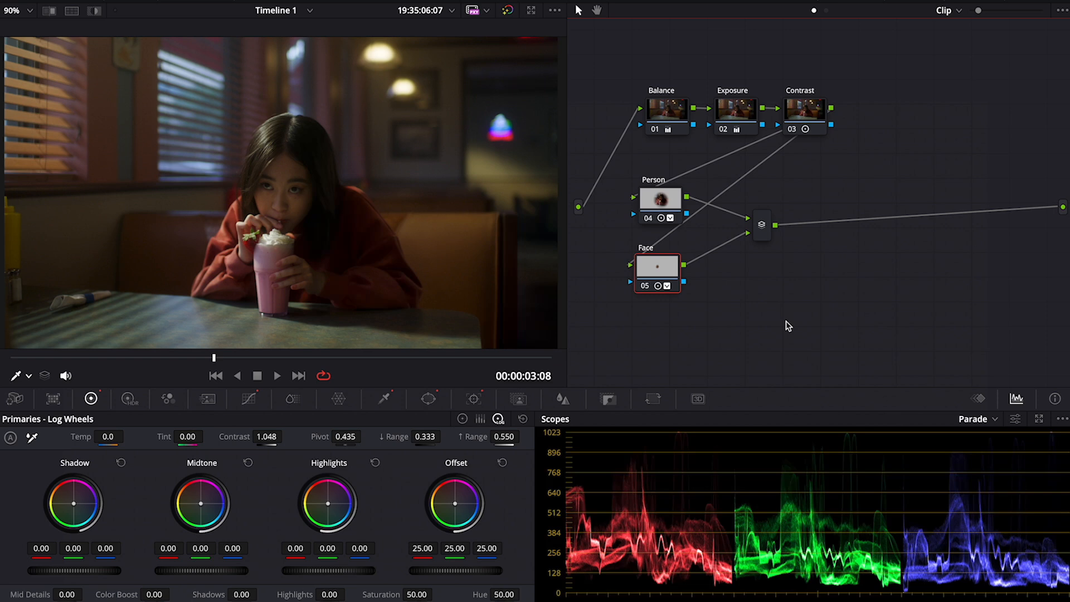
Add a parallel branch after the mixer and label a node Highlights.
{"action": "left_click", "coordinate": [830, 313]}
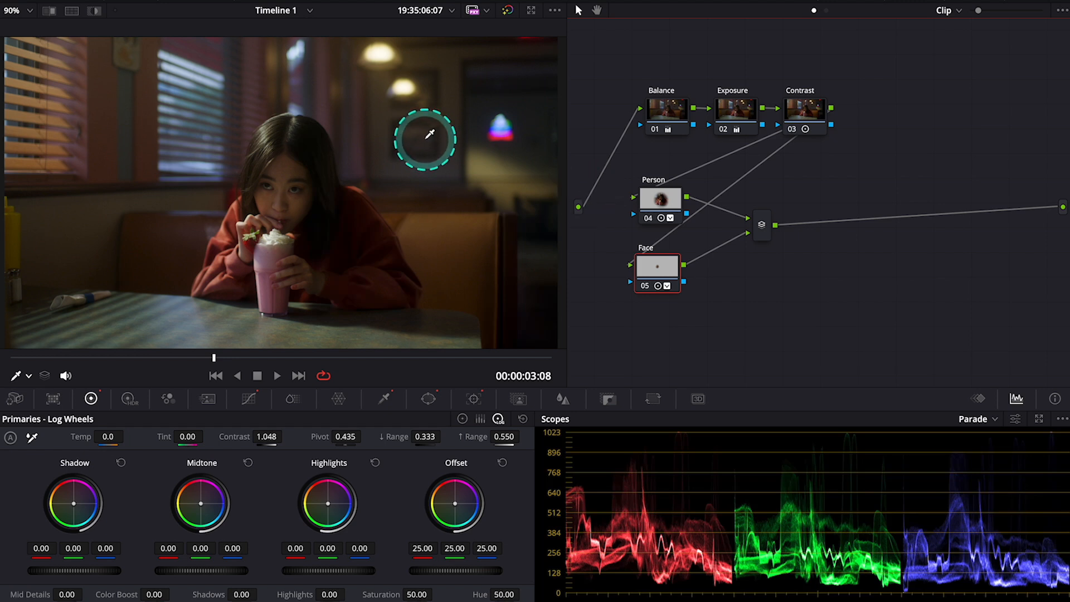
{"action": "mouse_move", "coordinate": [492, 125]}
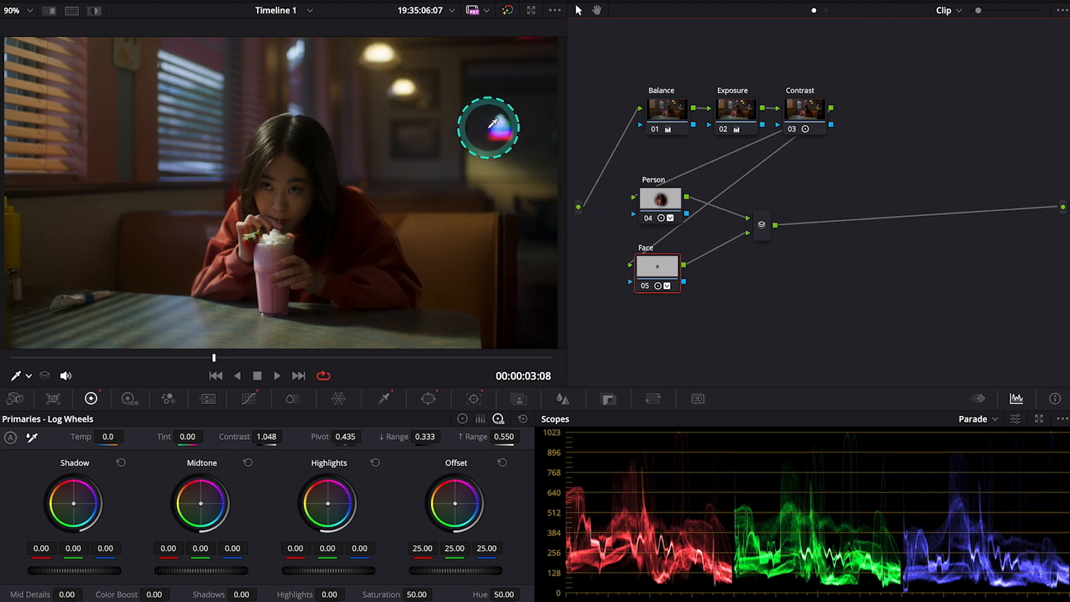
{"action": "left_click_drag", "start_coordinate": [488, 128], "coordinate": [512, 141]}
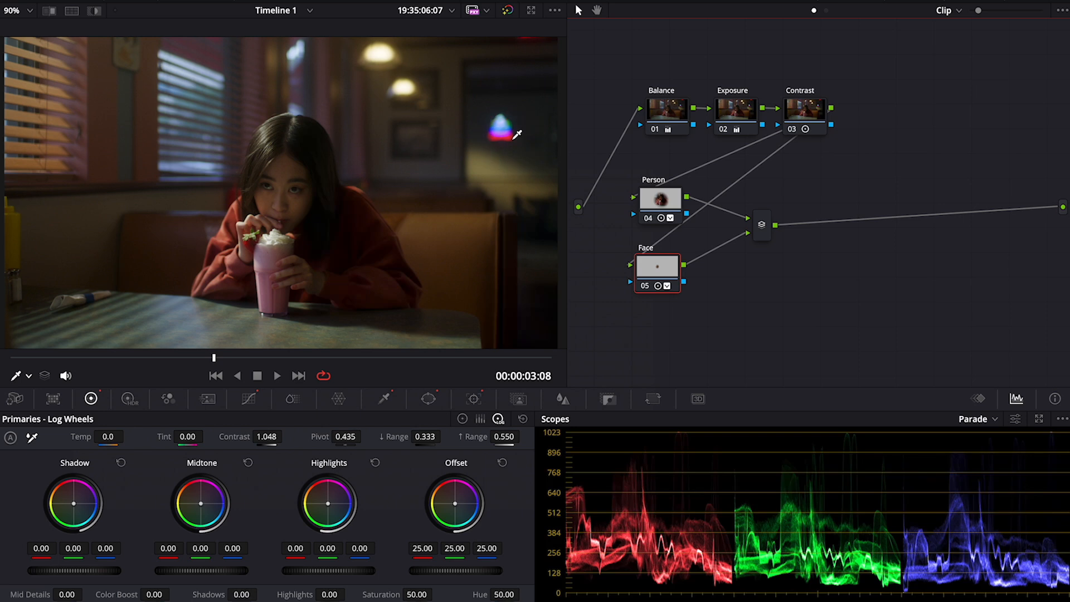
{"action": "left_click", "coordinate": [763, 225]}
{"action": "type", "text": "Highlights"}
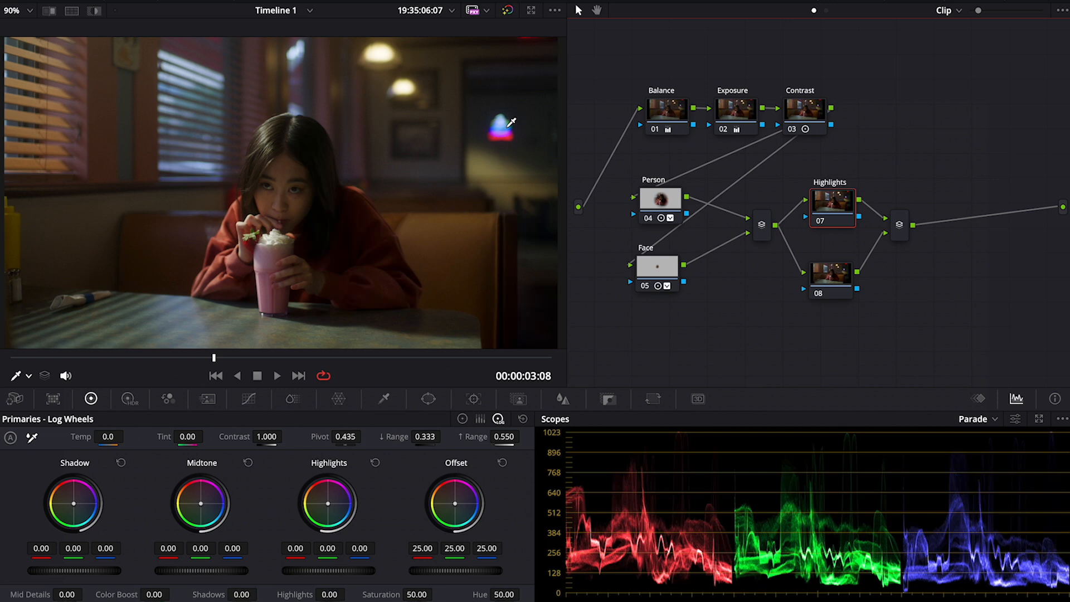
Switch Primaries to Color Wheels and pull the Highlights node's highlights to -100.
{"action": "left_click", "coordinate": [472, 399]}
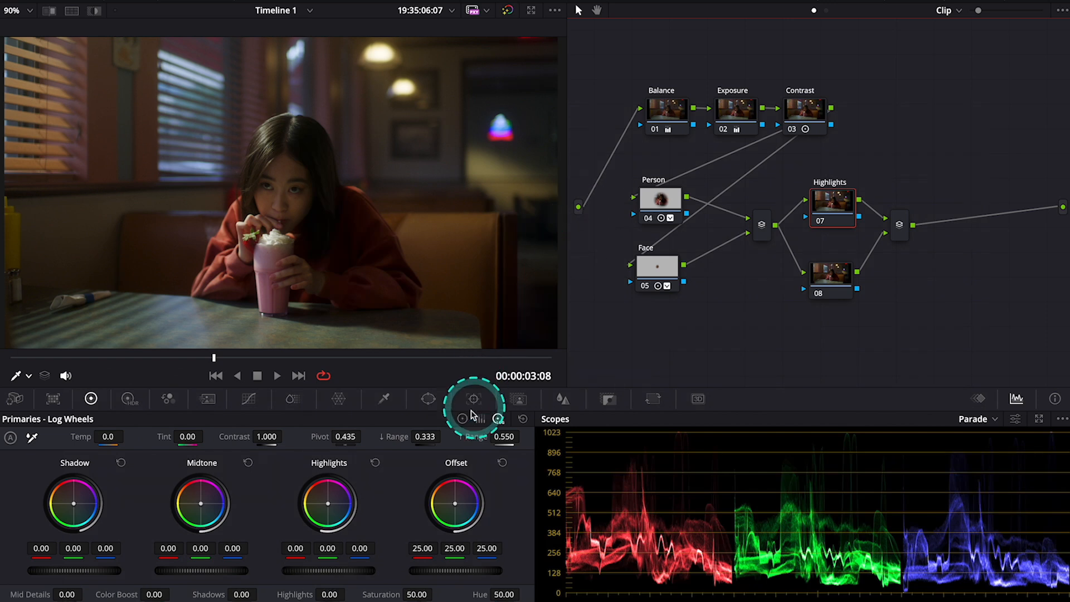
{"action": "left_click", "coordinate": [461, 418]}
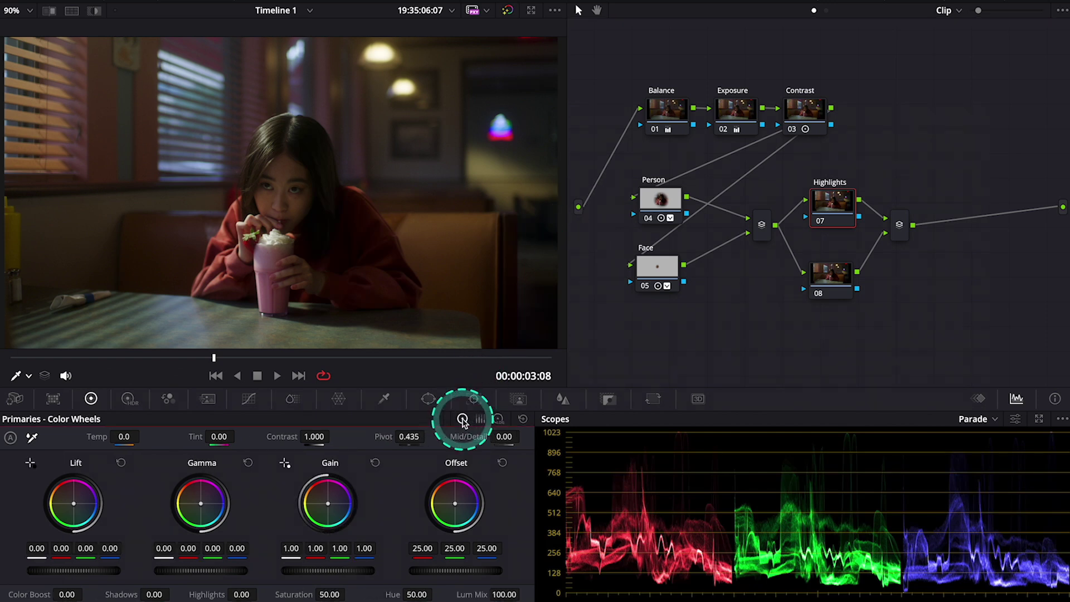
{"action": "mouse_move", "coordinate": [456, 431]}
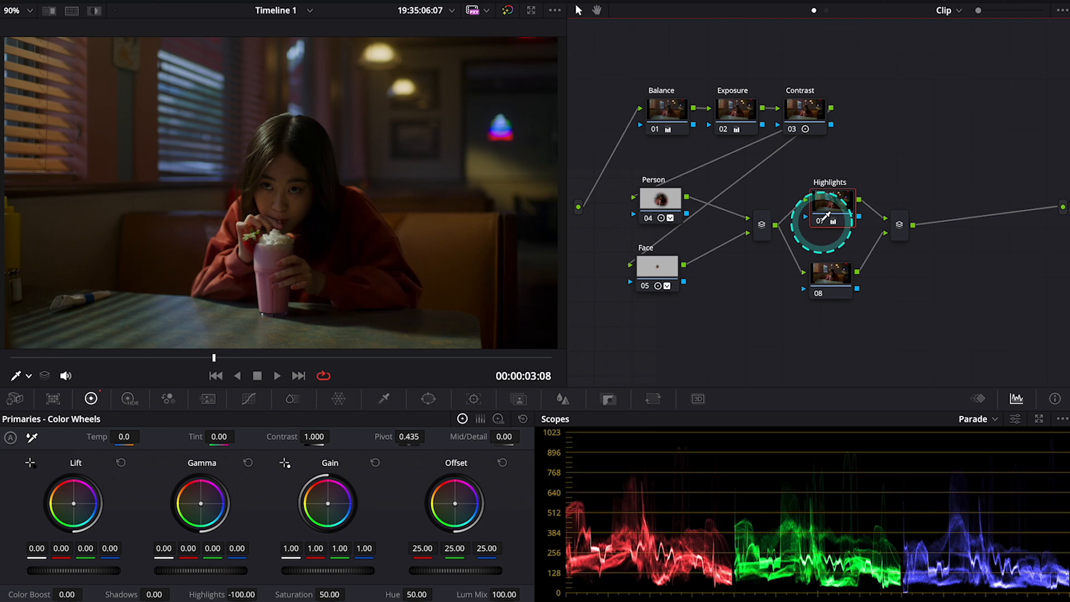
{"action": "left_click", "coordinate": [829, 212]}
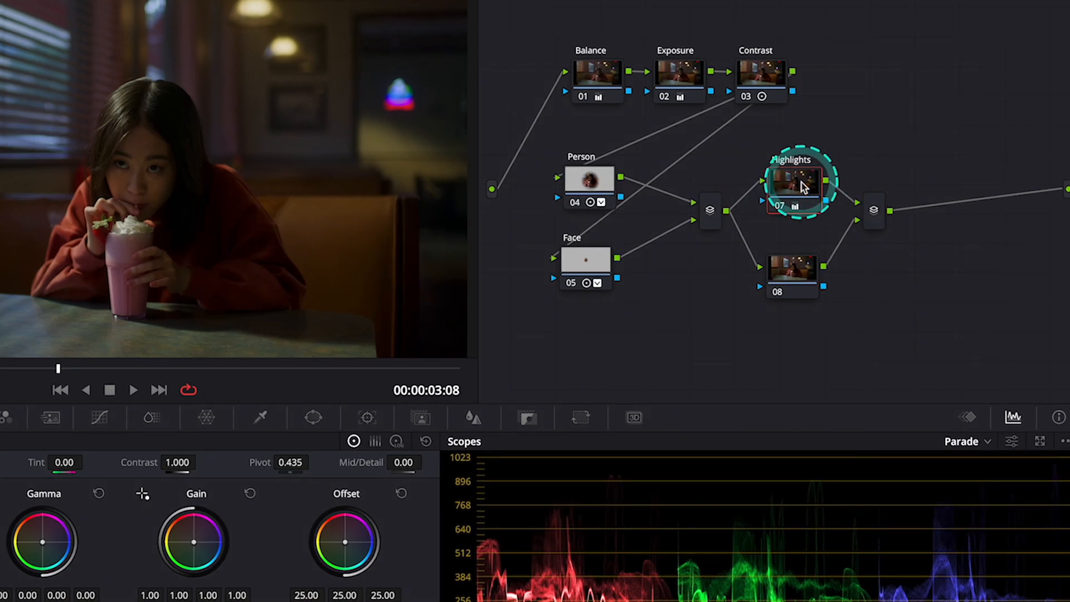
Add a matte to the Highlights node and connect the clip's external matte to its key input.
{"action": "right_click", "coordinate": [795, 187]}
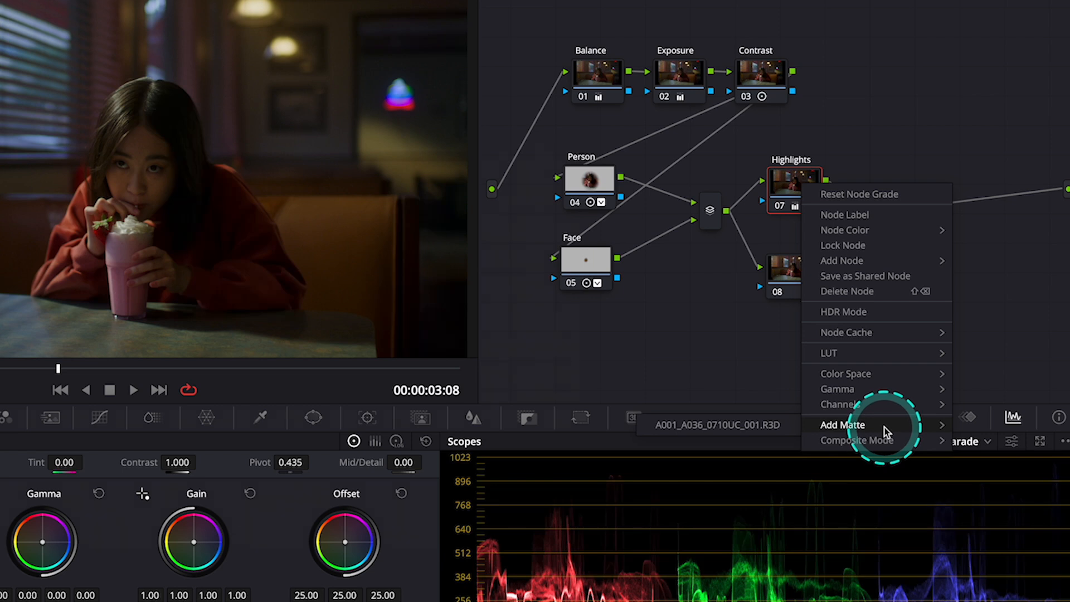
{"action": "mouse_move", "coordinate": [743, 433]}
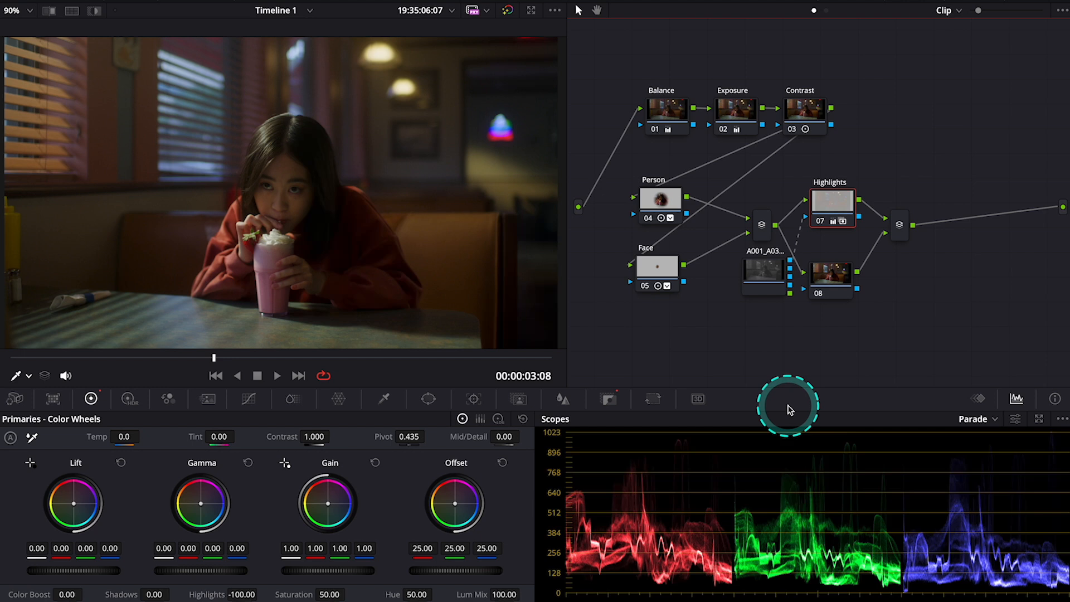
{"action": "mouse_move", "coordinate": [790, 410]}
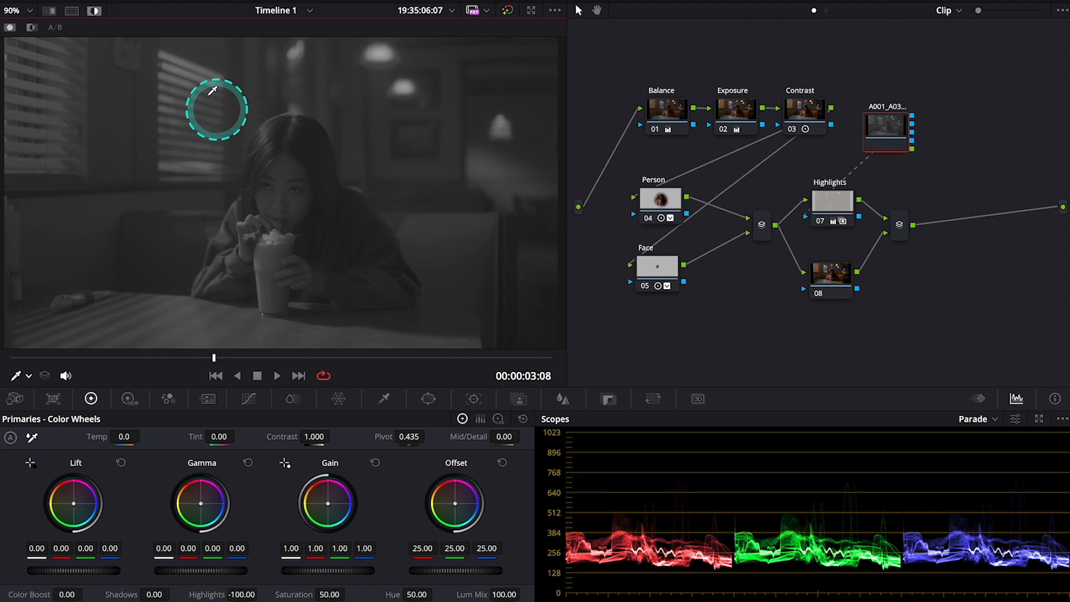
{"action": "left_click_drag", "start_coordinate": [217, 110], "coordinate": [305, 258]}
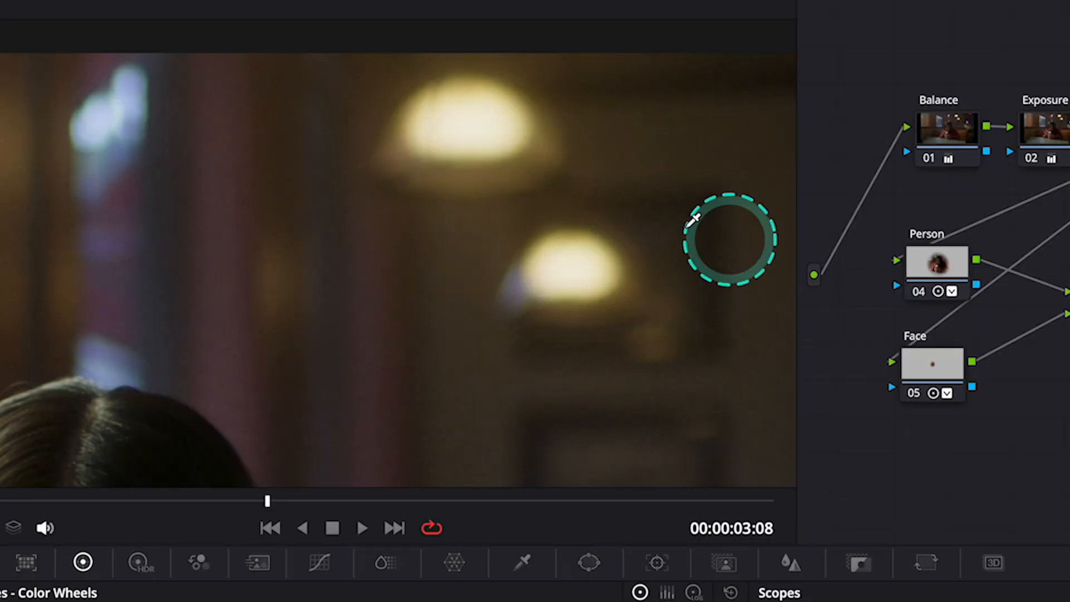
{"action": "left_click_drag", "start_coordinate": [728, 239], "coordinate": [662, 319]}
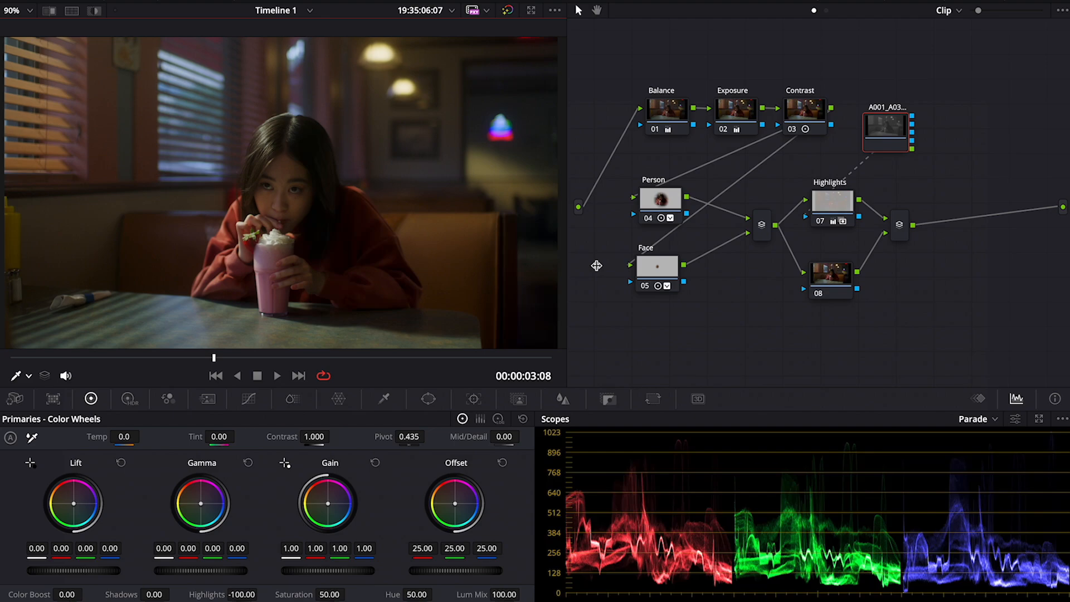
Label node 08 'Beauty' and drop the Beauty effect onto it.
{"action": "right_click", "coordinate": [713, 455]}
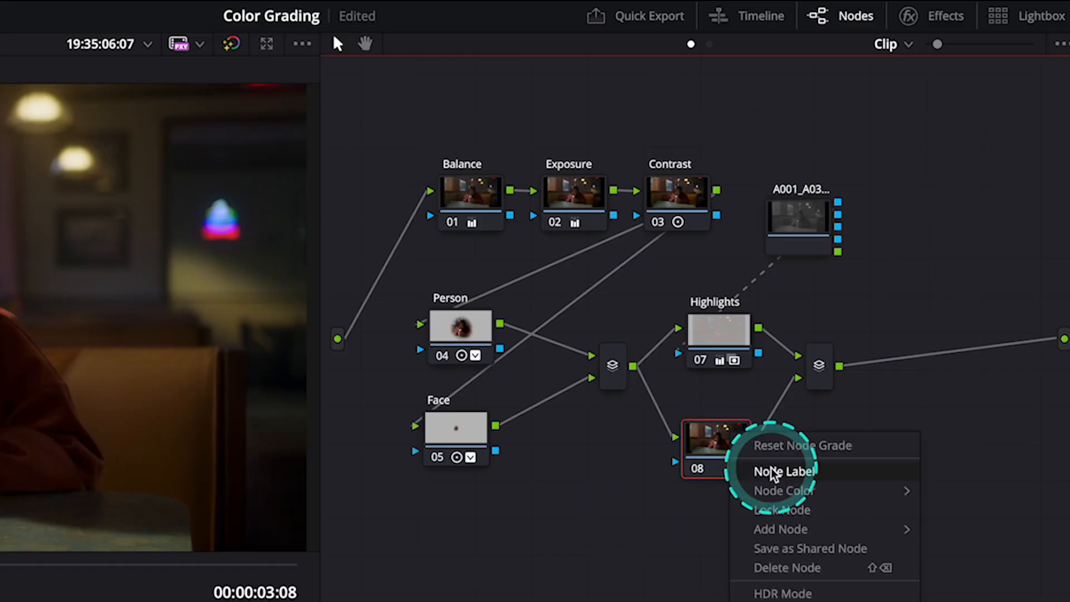
{"action": "left_click", "coordinate": [785, 471]}
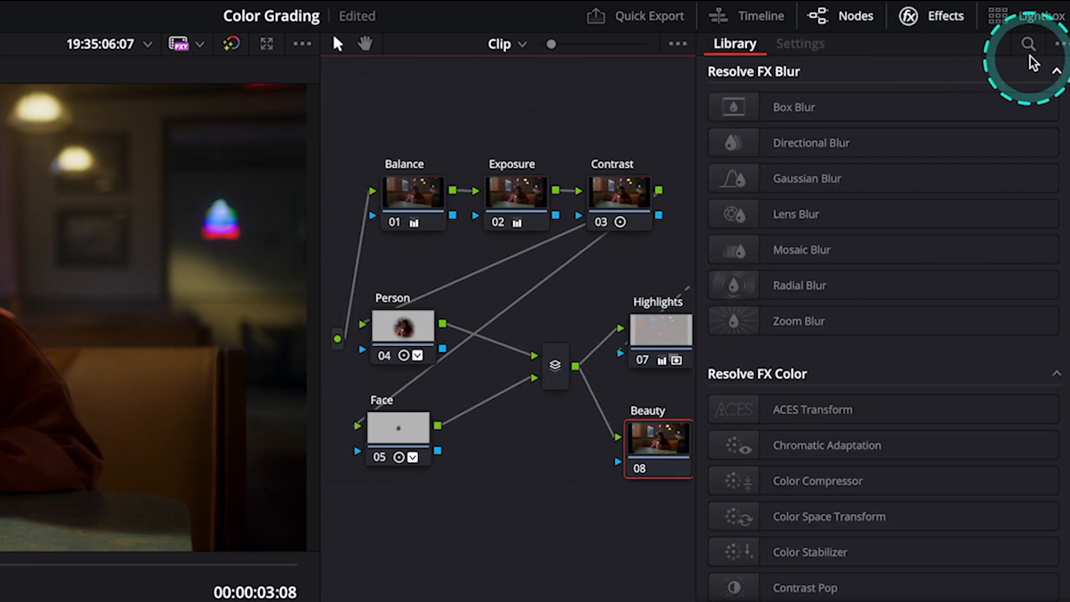
{"action": "type", "text": "beaut"}
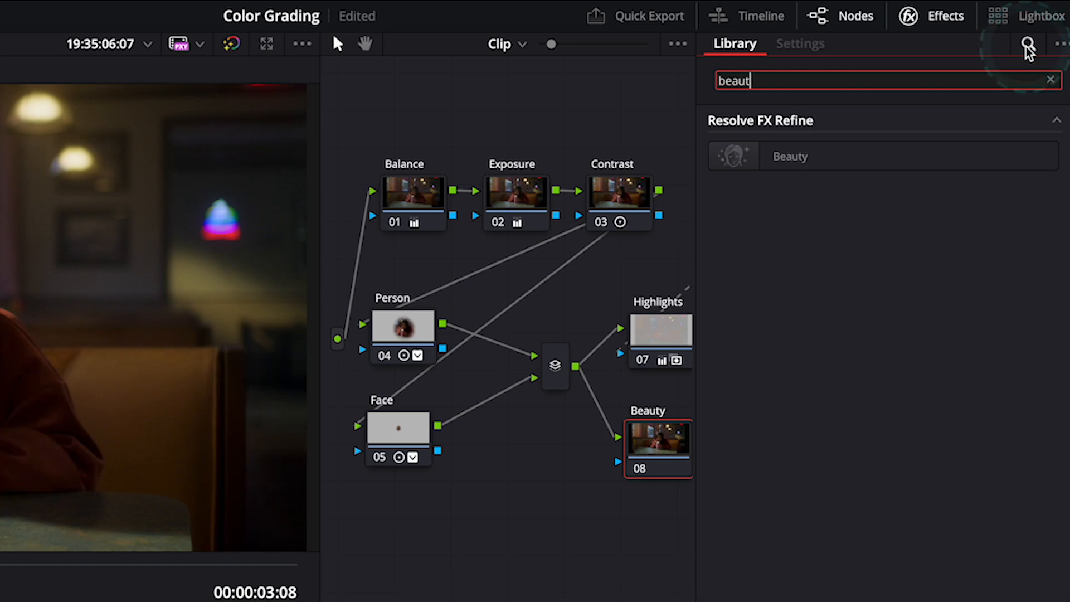
{"action": "left_click_drag", "start_coordinate": [789, 156], "coordinate": [659, 443]}
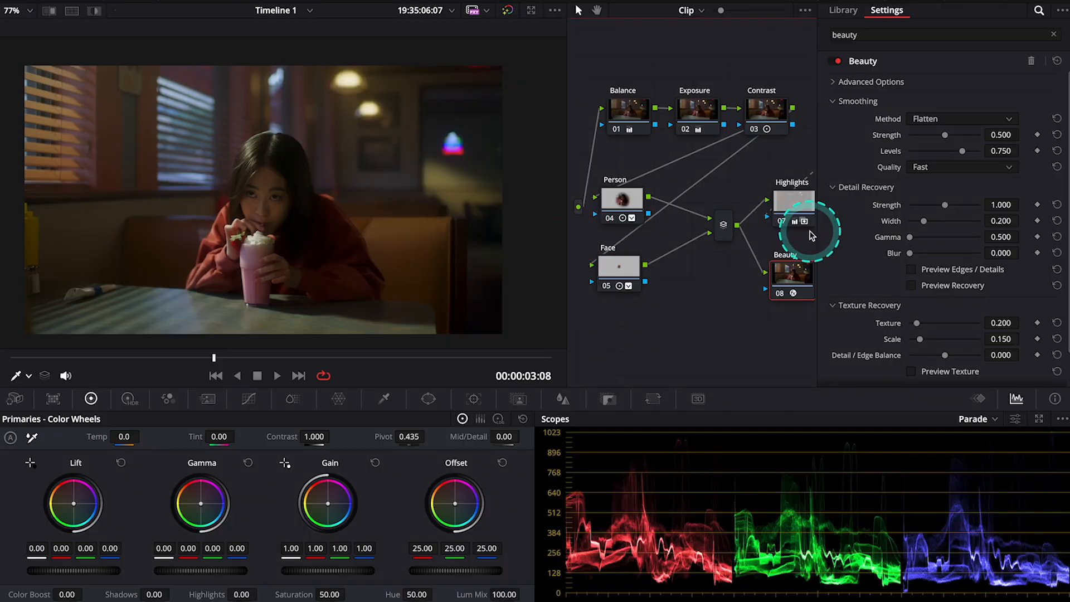
{"action": "mouse_move", "coordinate": [954, 120]}
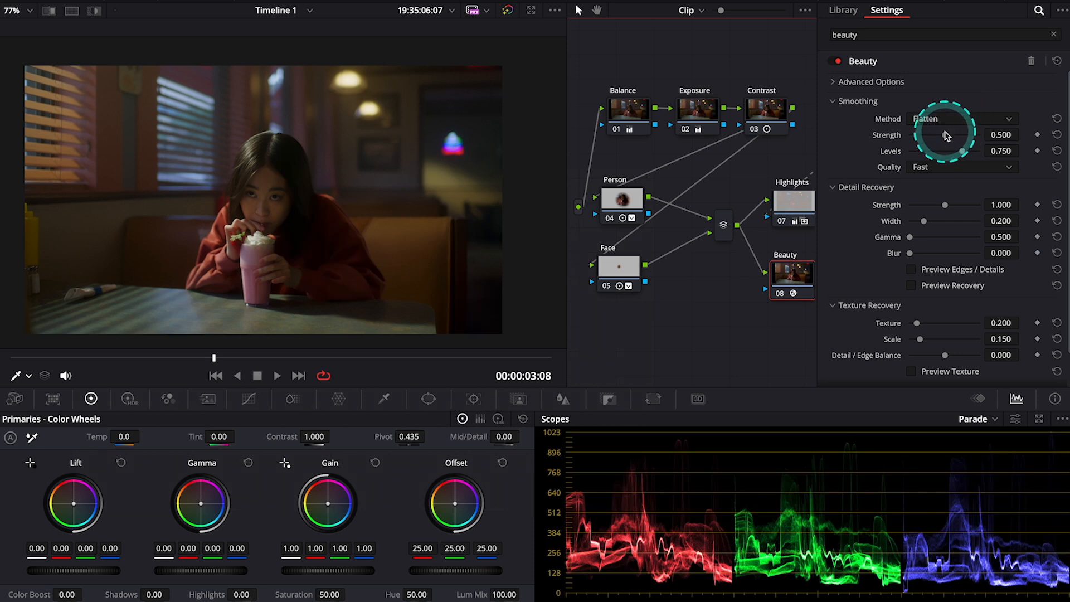
Set smoothing strength 0.651, levels 0.119, quality Full and detail recovery strength about 1.08.
{"action": "left_click_drag", "start_coordinate": [946, 135], "coordinate": [979, 135]}
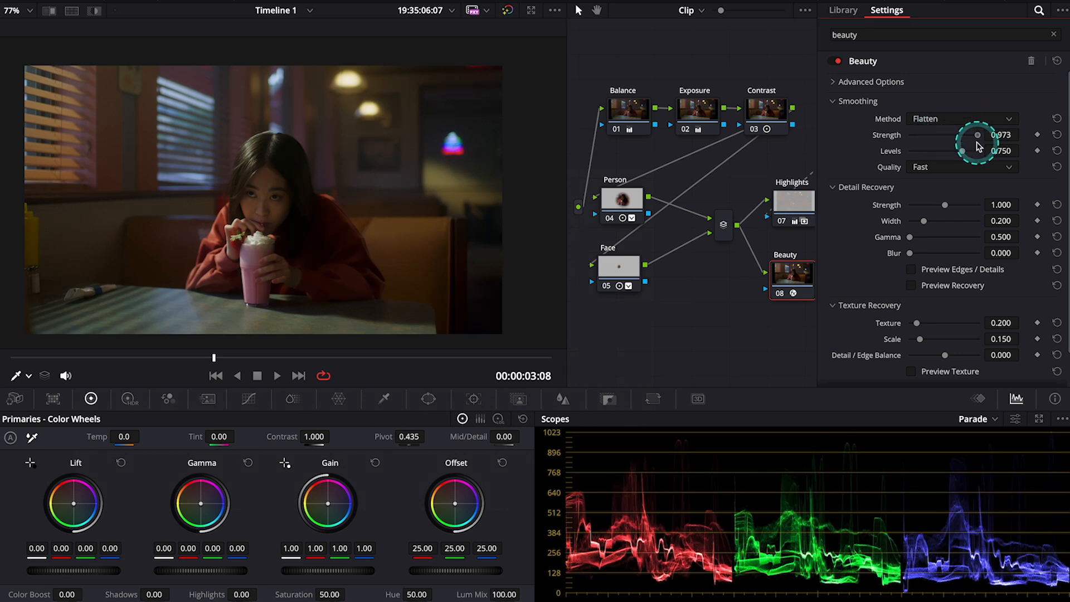
{"action": "left_click_drag", "start_coordinate": [971, 151], "coordinate": [981, 151]}
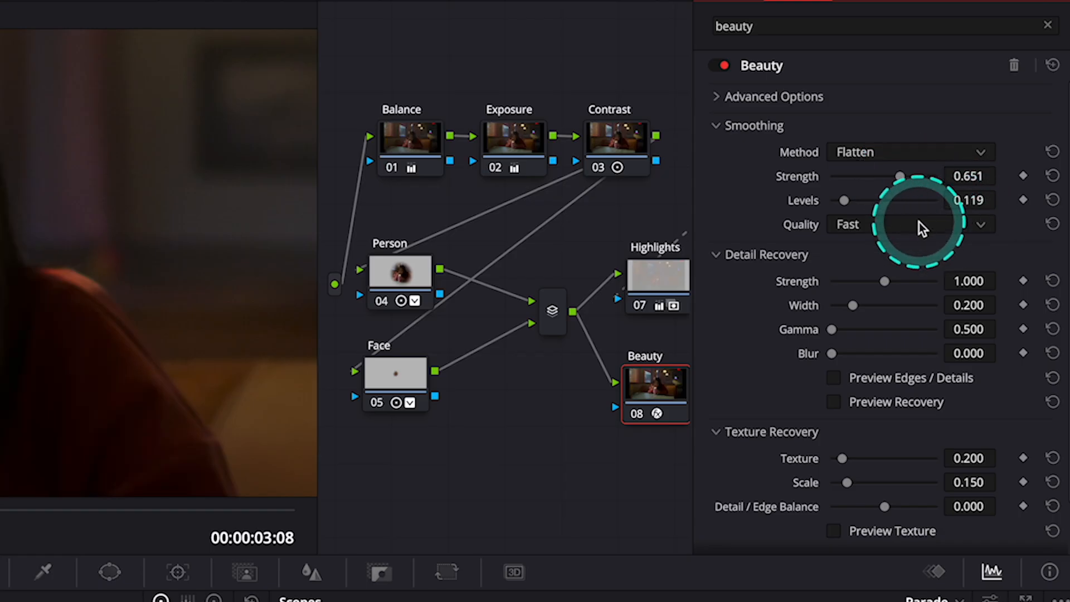
{"action": "left_click", "coordinate": [911, 225]}
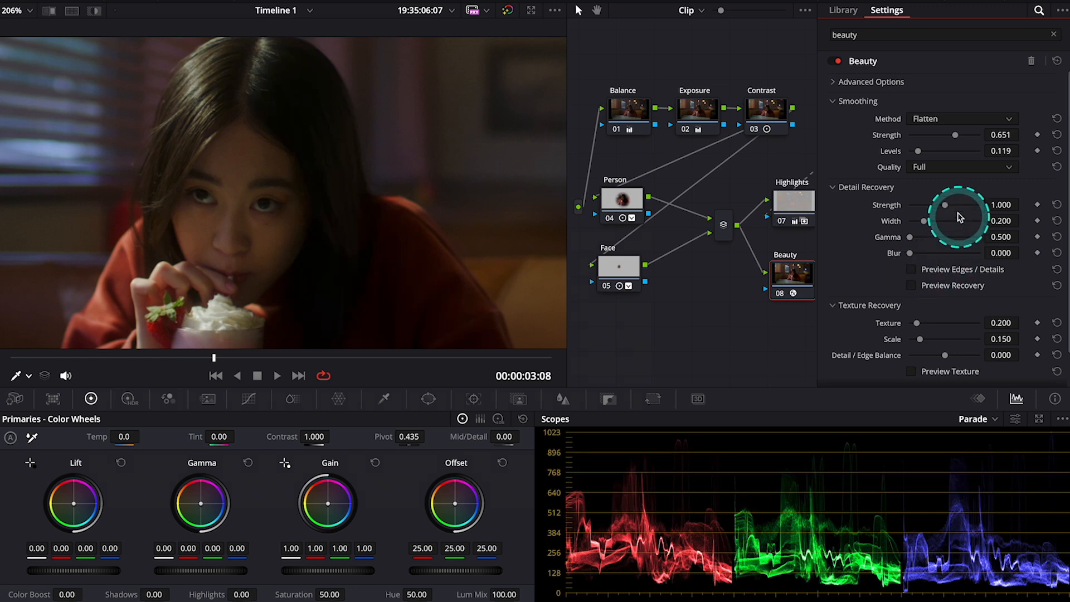
{"action": "left_click_drag", "start_coordinate": [963, 205], "coordinate": [981, 218]}
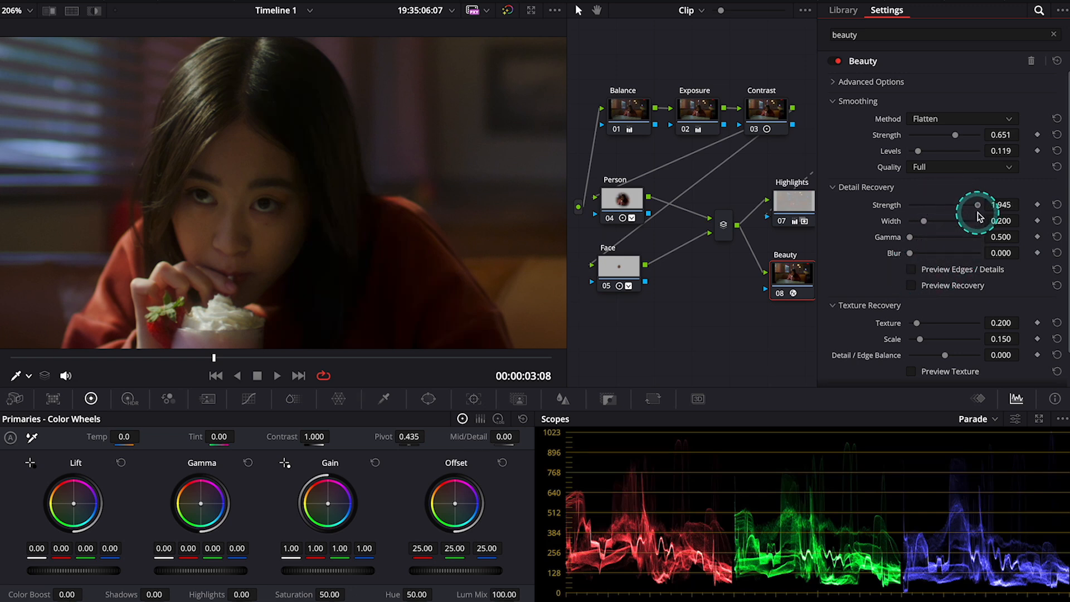
{"action": "left_click_drag", "start_coordinate": [977, 205], "coordinate": [948, 205]}
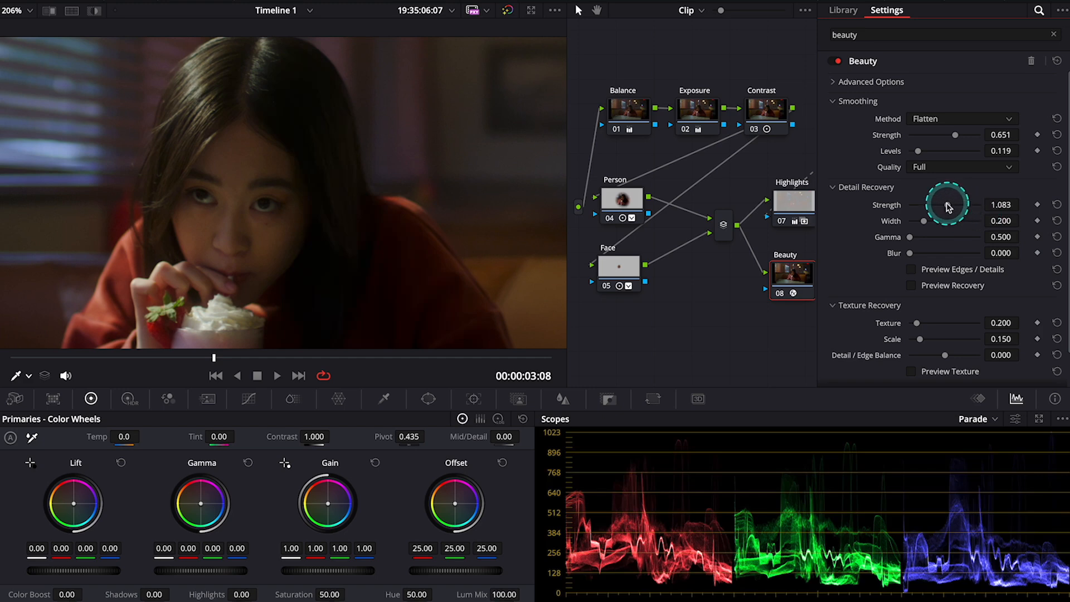